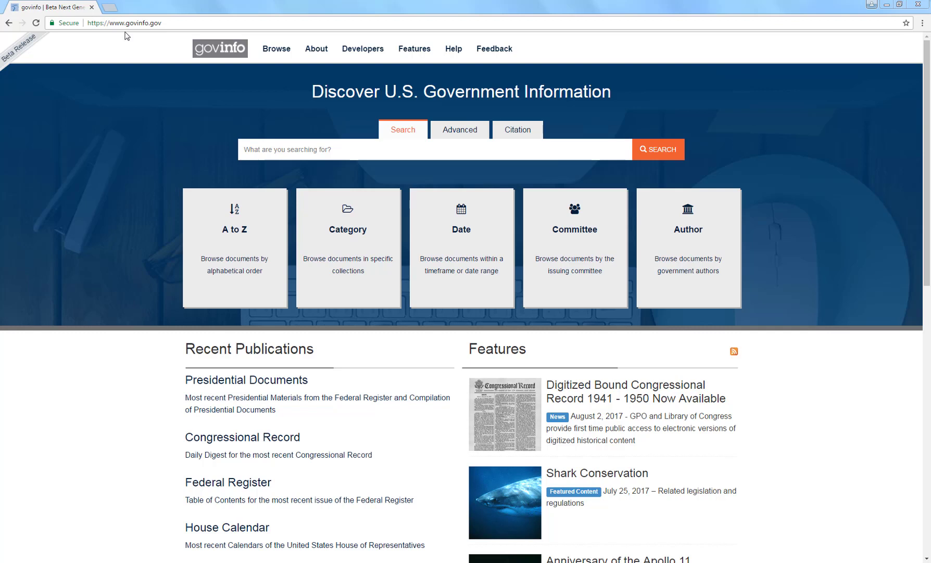
mouse_move(56, 64)
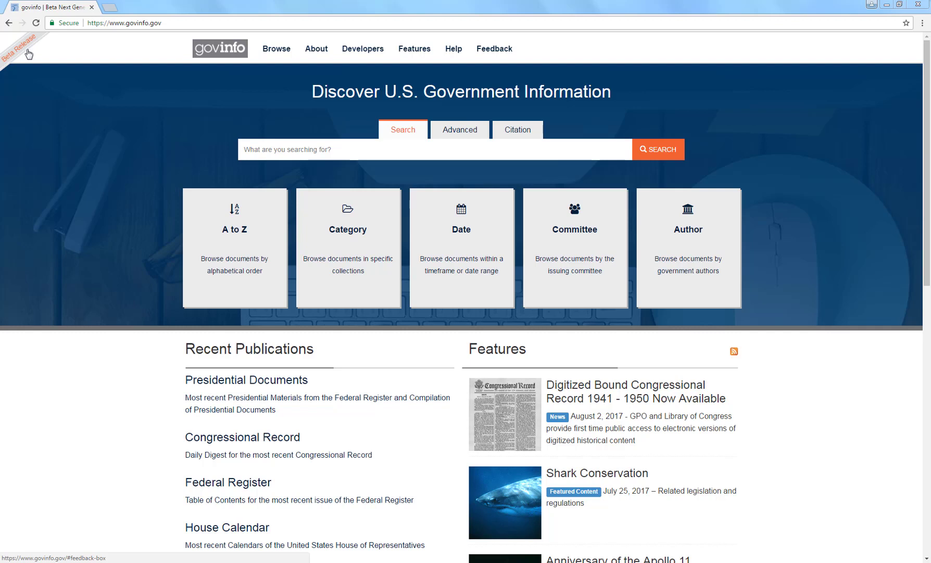
mouse_move(30, 60)
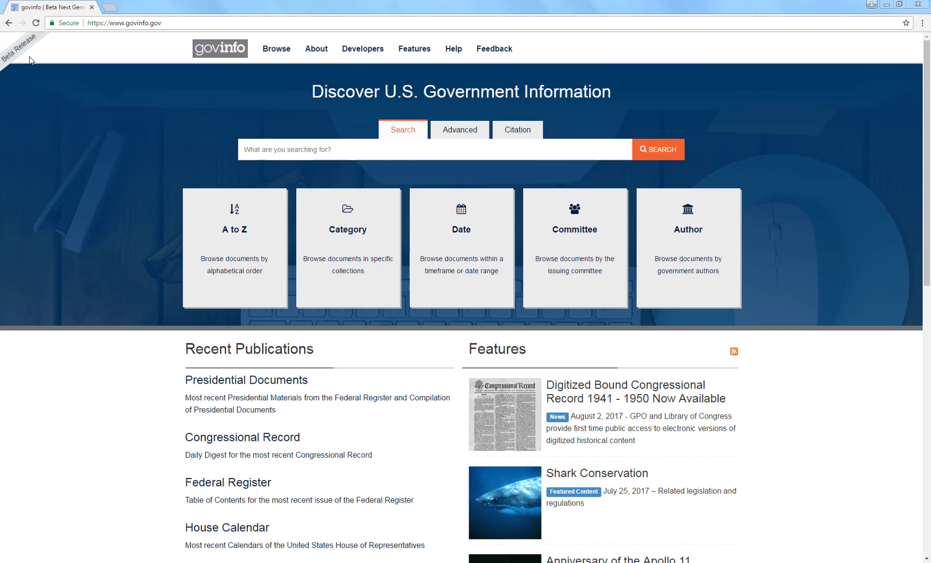
mouse_move(469, 65)
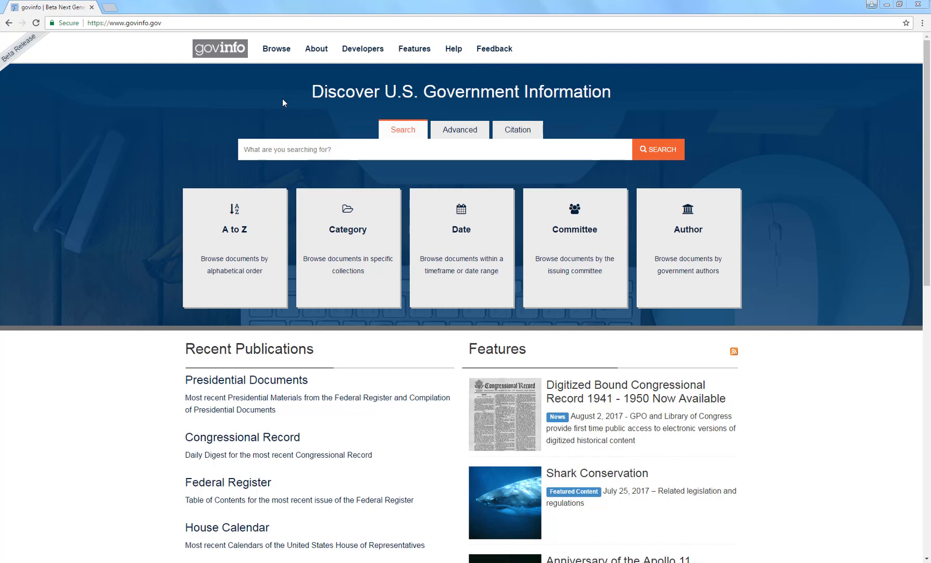
mouse_move(533, 140)
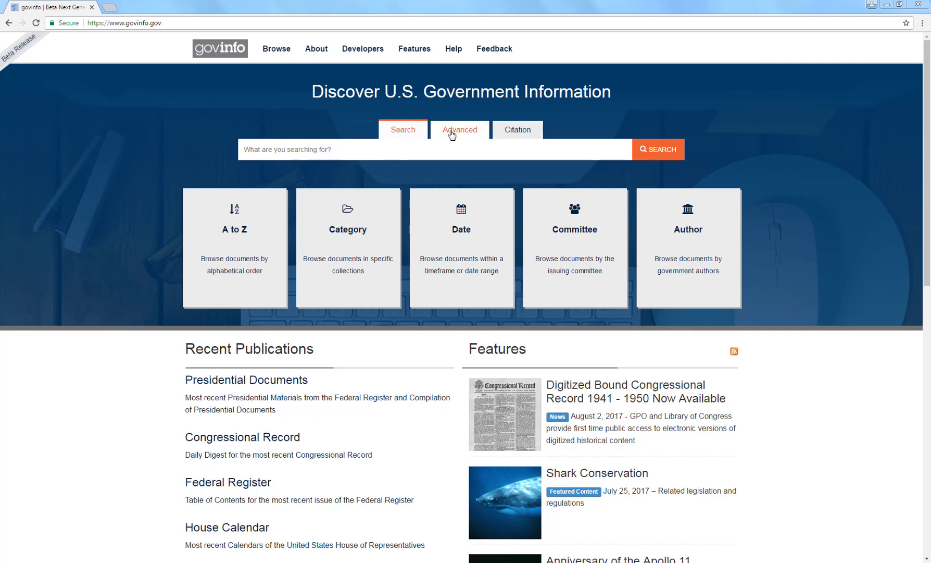
Enter the quoted phrase "underground storage tanks" into the basic keyword search box
click(460, 130)
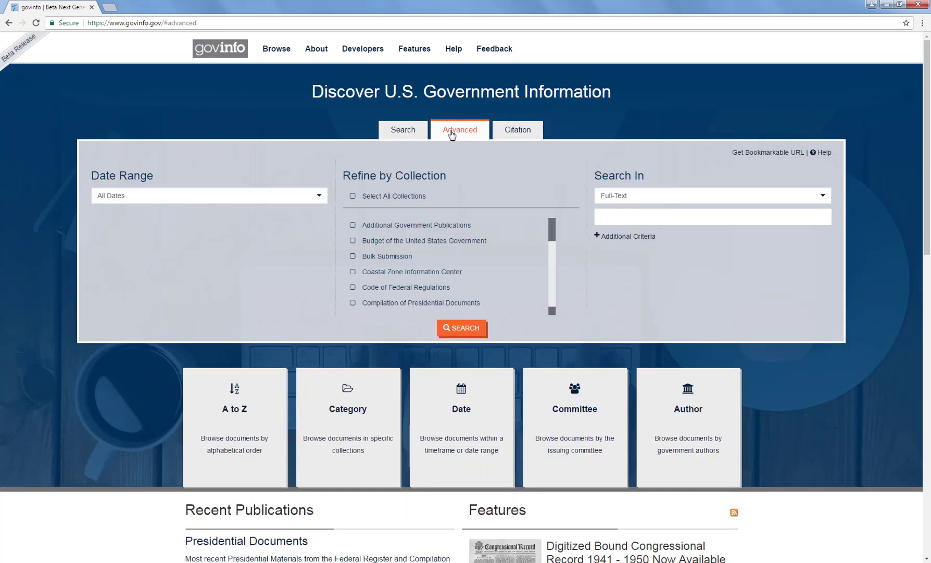
click(516, 128)
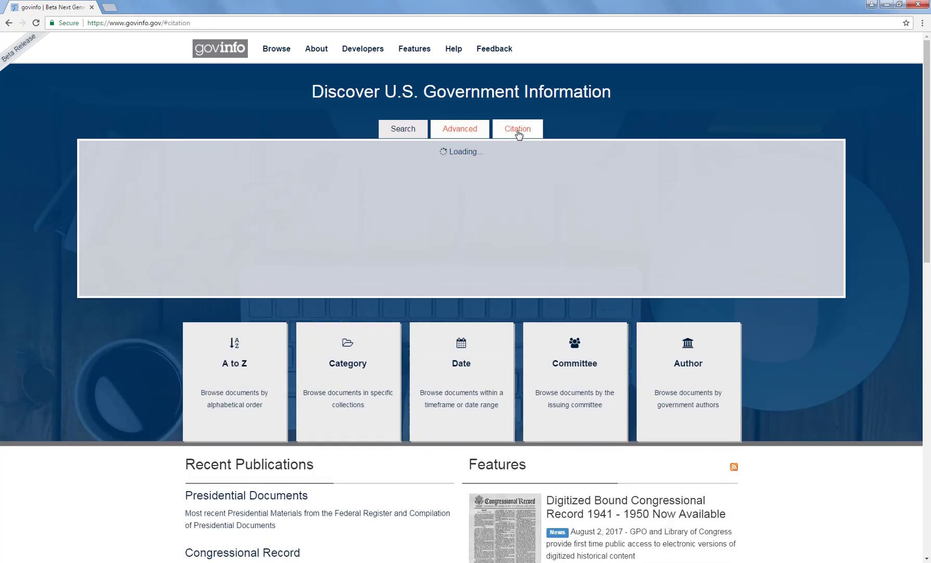
click(517, 129)
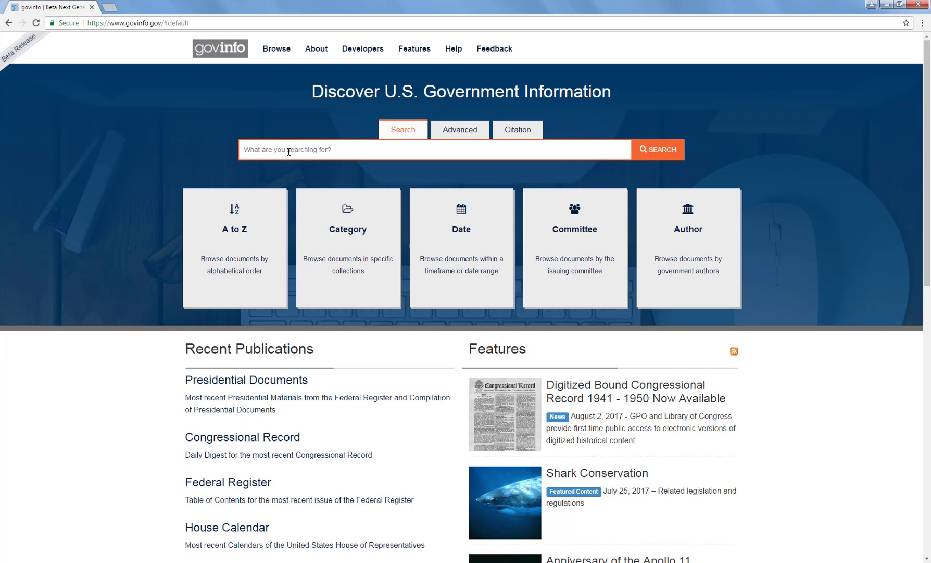
text("underground storage tanks")
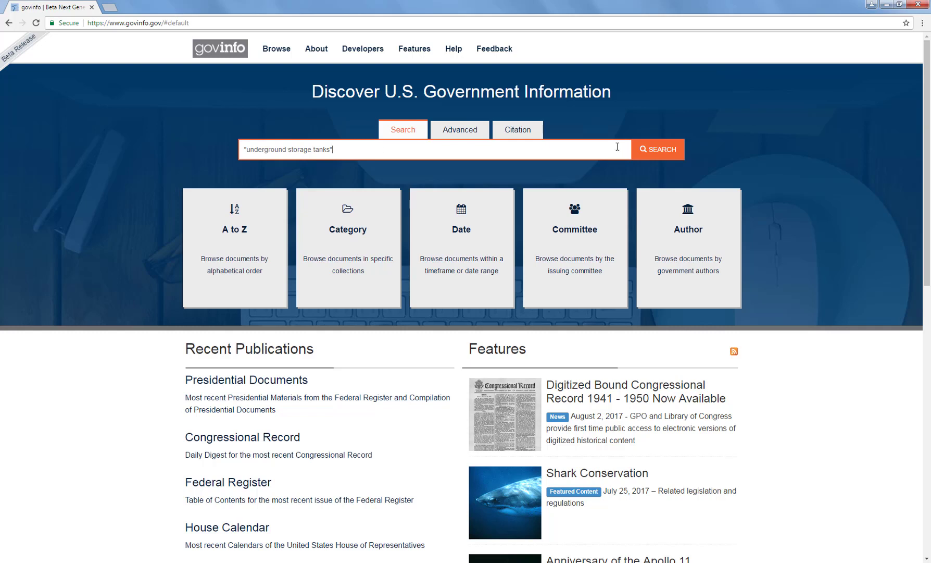
click(453, 49)
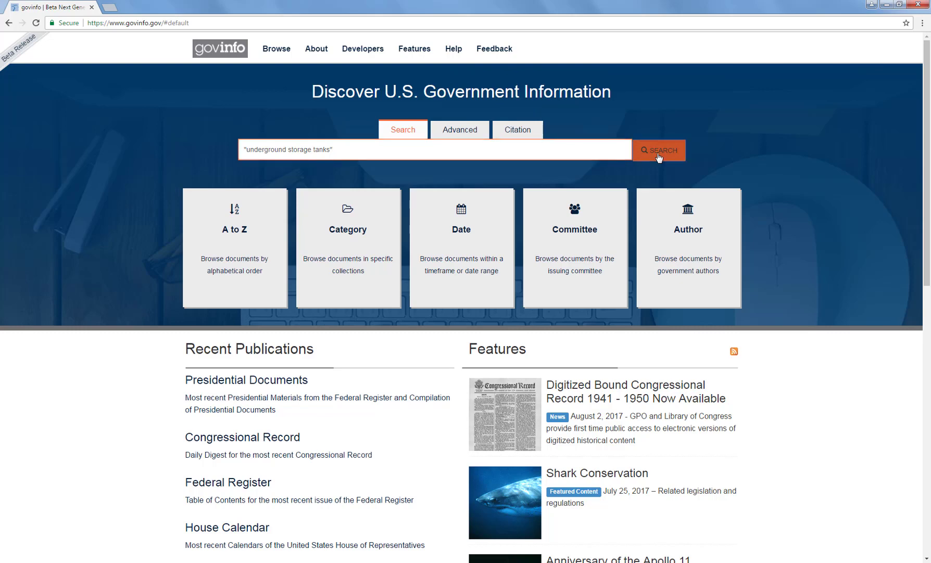
Run the "underground storage tanks" search to get 2,781 results
click(658, 149)
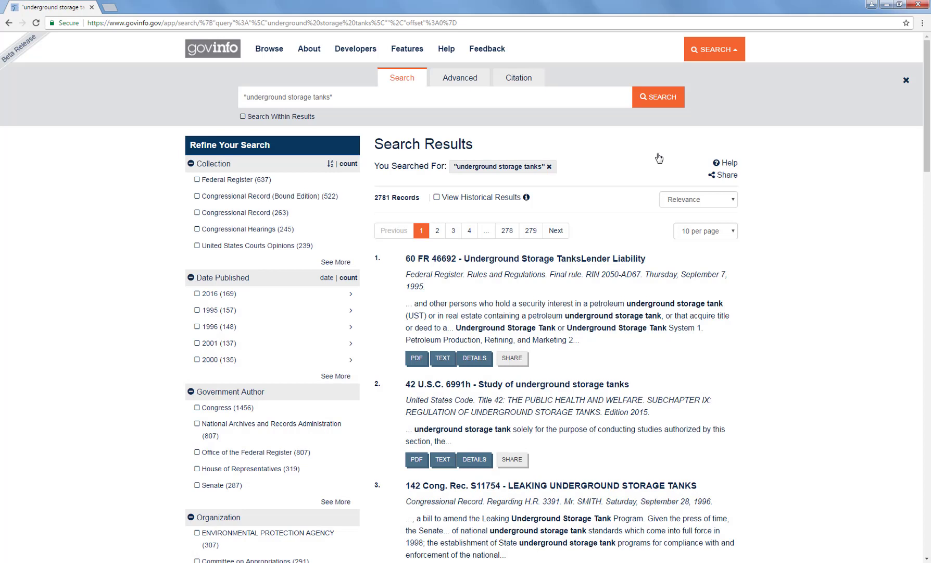
mouse_move(376, 209)
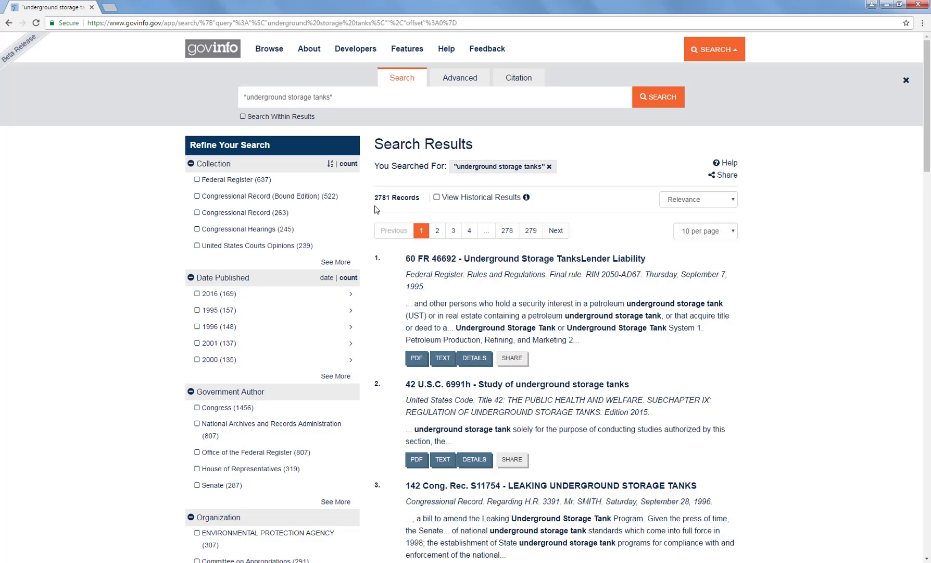
mouse_move(397, 209)
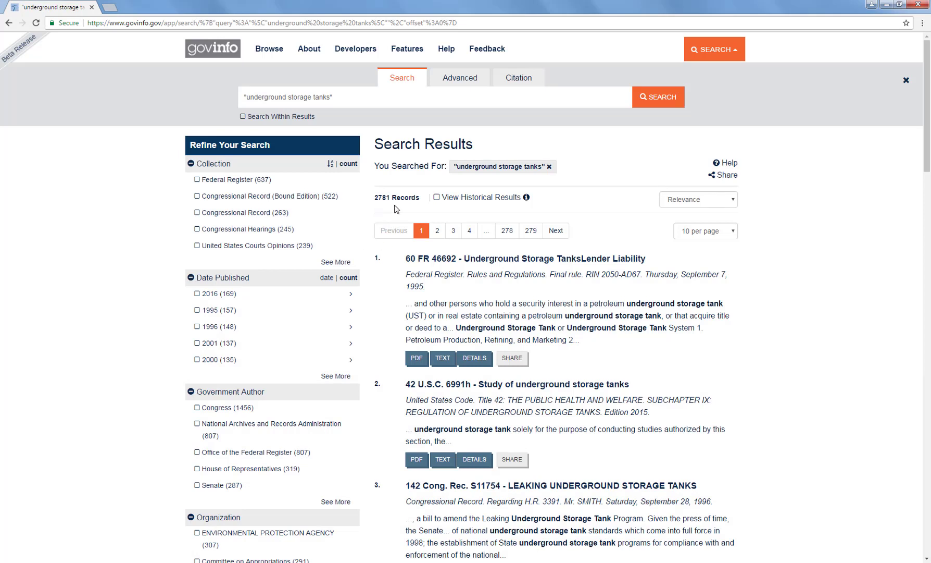
mouse_move(503, 179)
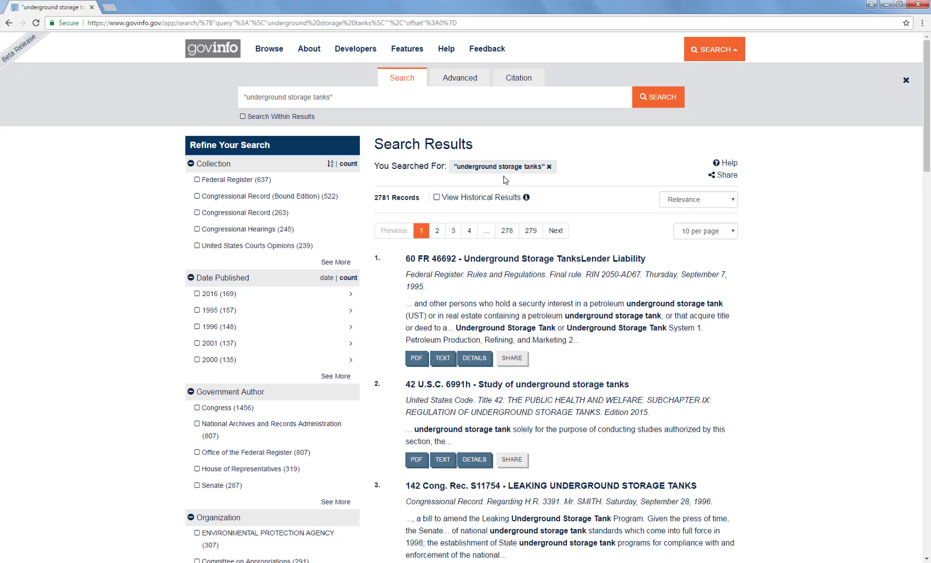
mouse_move(389, 212)
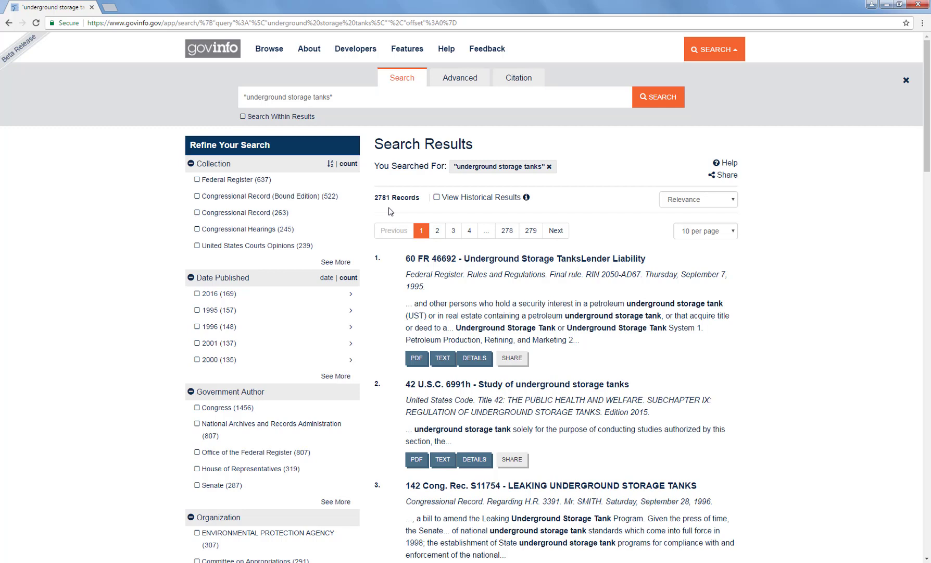
mouse_move(244, 473)
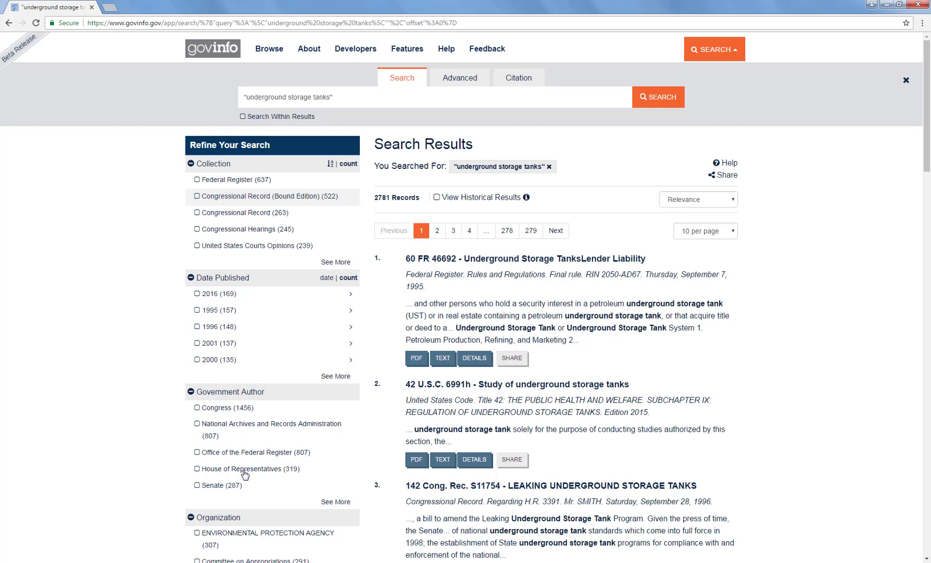
mouse_move(105, 288)
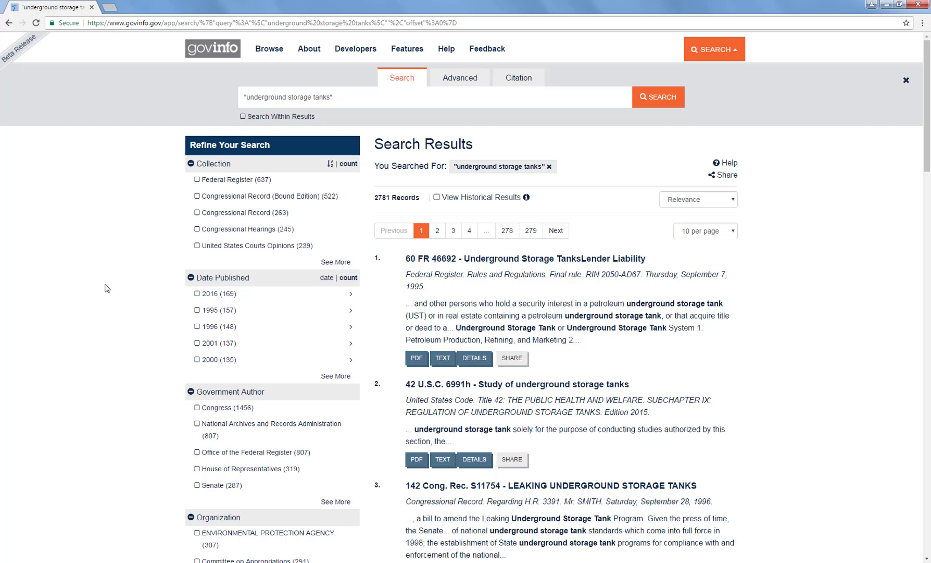
mouse_move(217, 164)
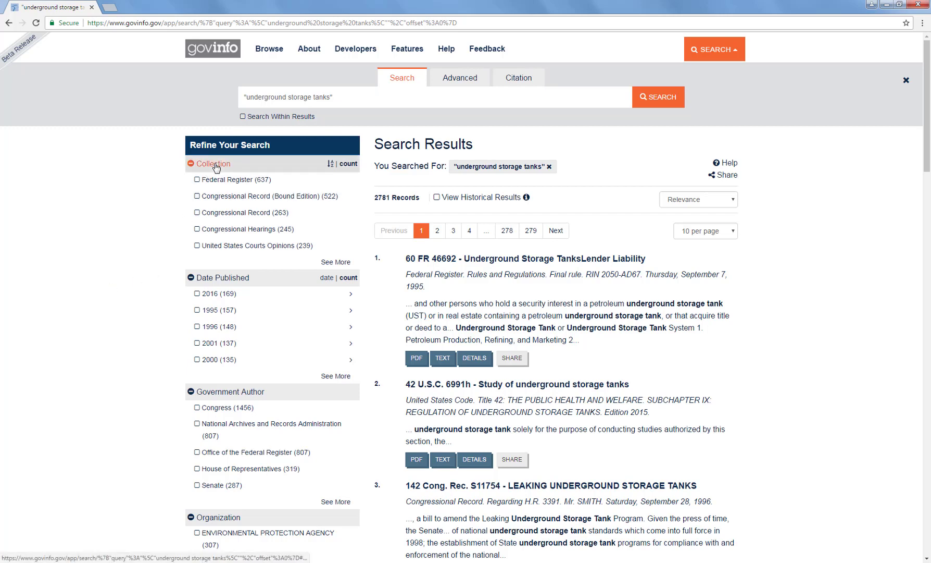
mouse_move(226, 196)
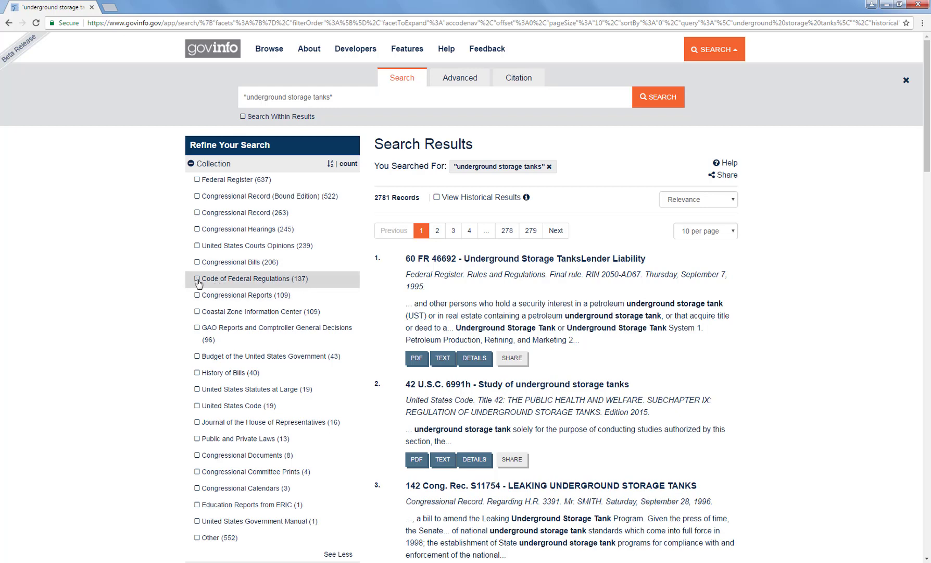
Filter the results to the Code of Federal Regulations collection, leaving 137 records
click(197, 278)
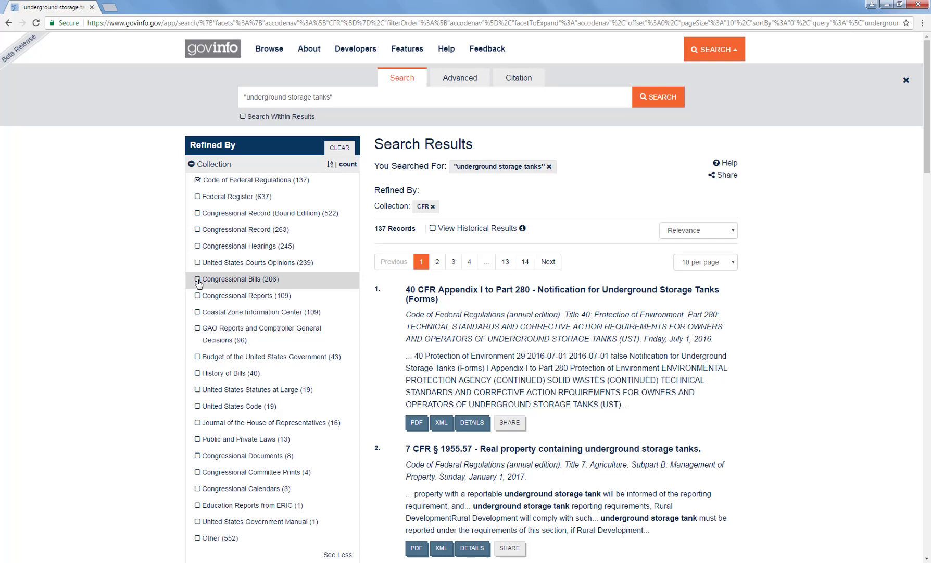
mouse_move(392, 240)
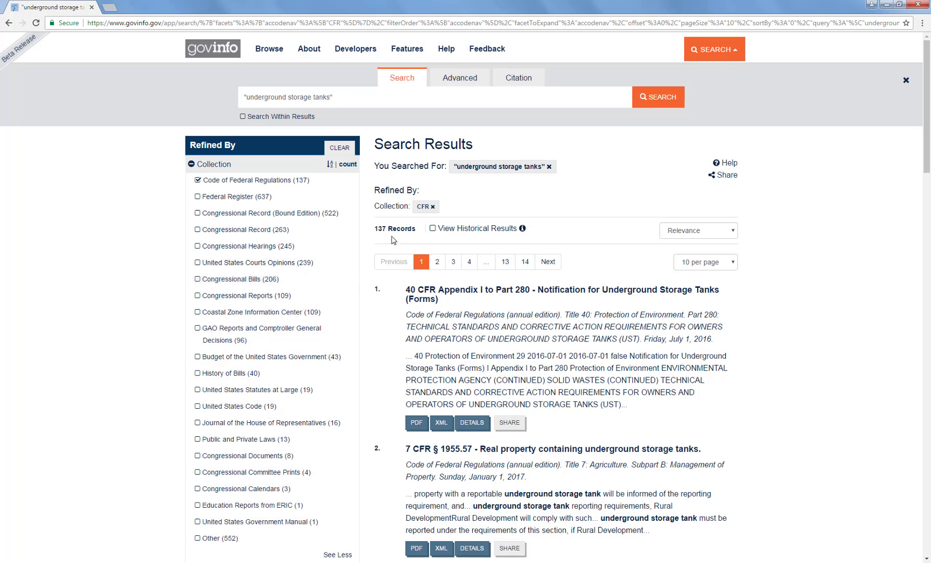
mouse_move(896, 143)
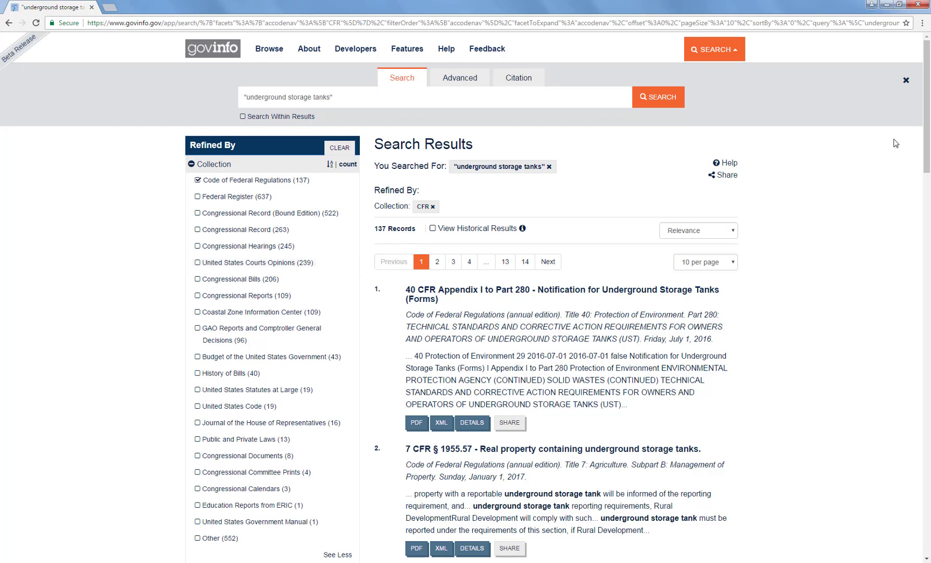
Refine the results to 40 CFR - Protection of Environment, leaving 120 records
scroll(down, 3)
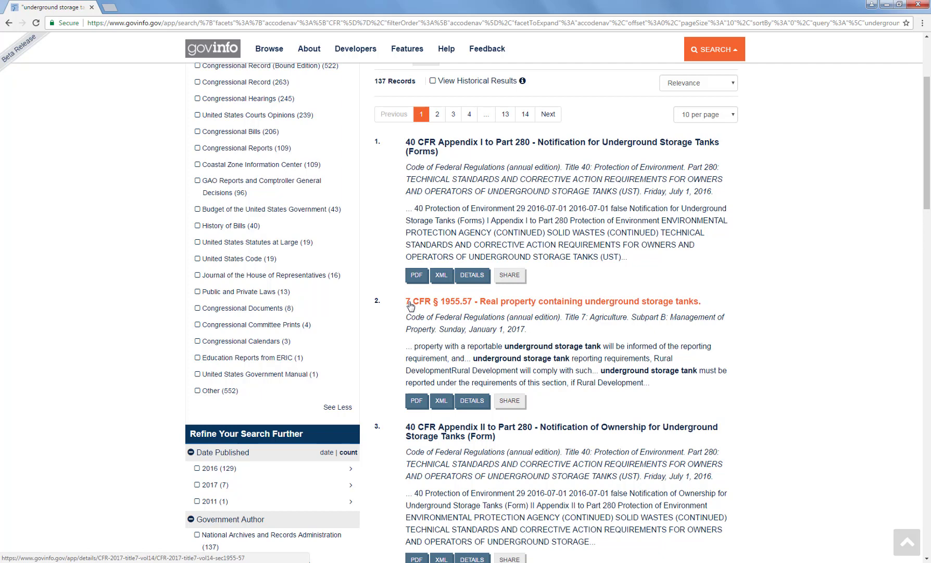
mouse_move(585, 176)
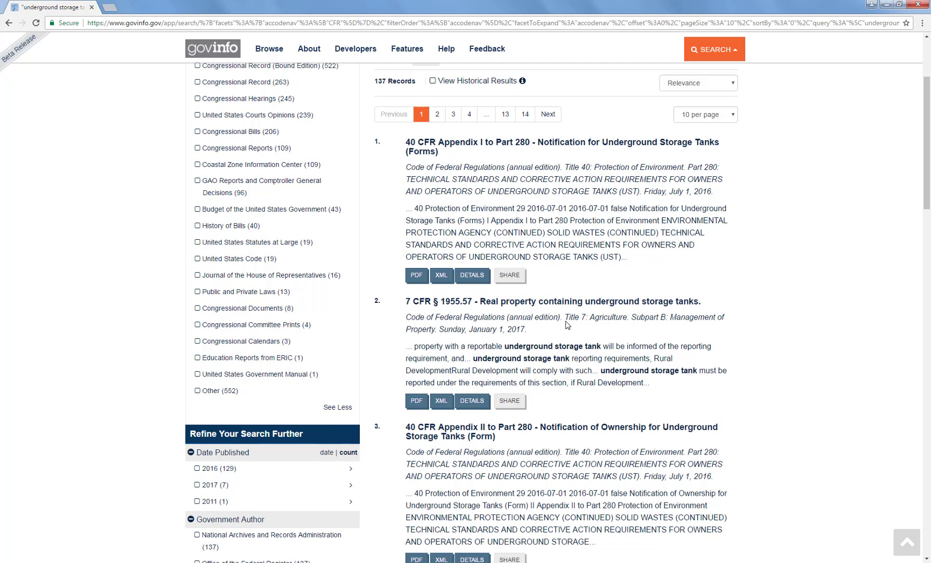
mouse_move(623, 318)
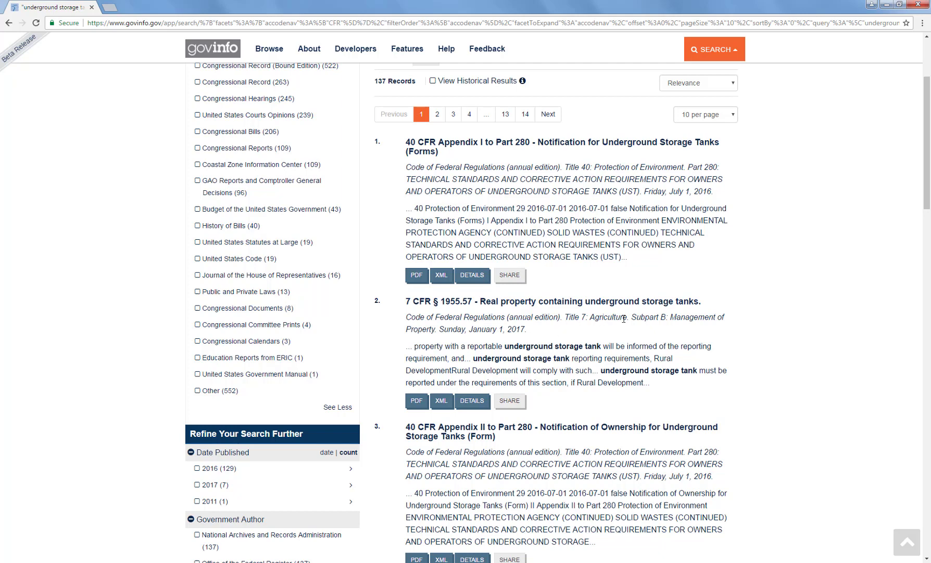
mouse_move(593, 329)
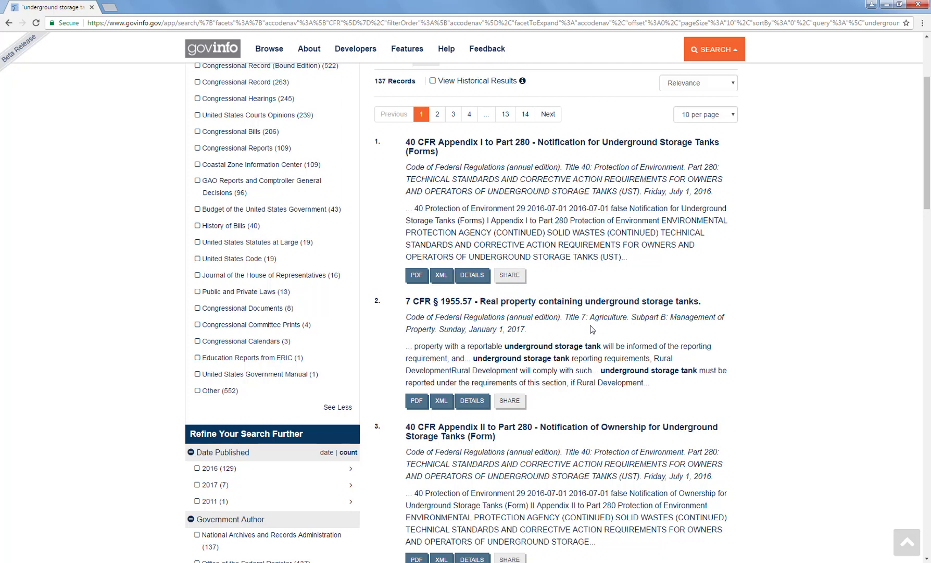
mouse_move(622, 165)
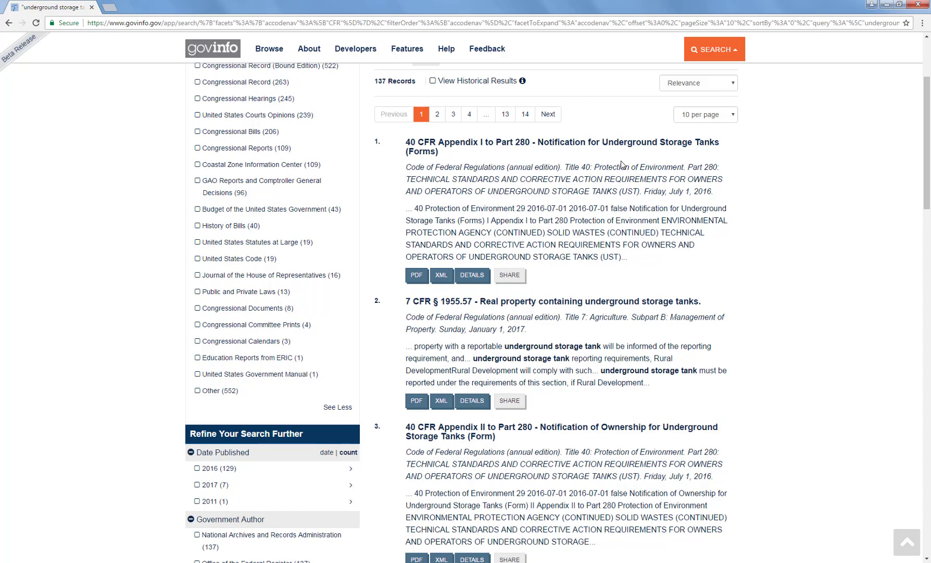
mouse_move(866, 176)
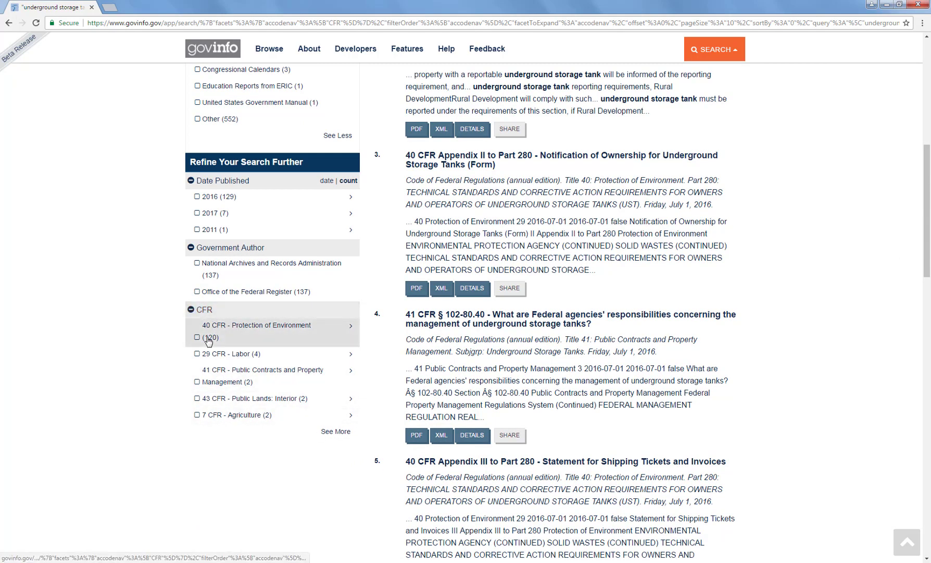
click(198, 338)
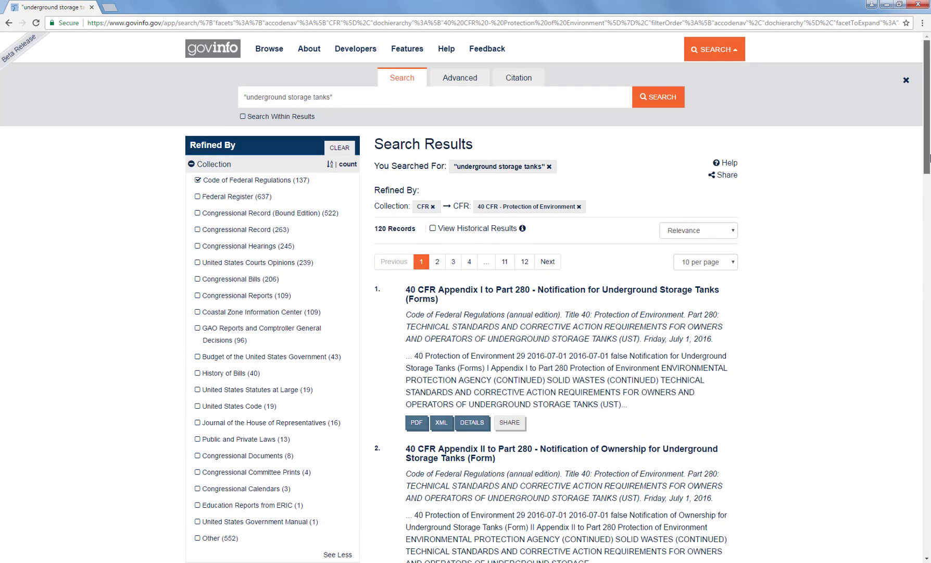
mouse_move(459, 78)
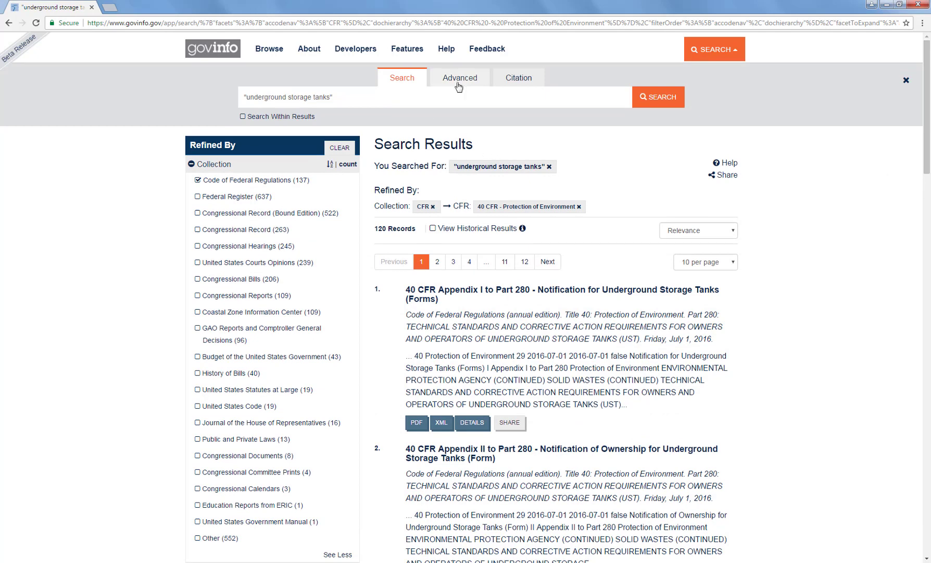
Open the Advanced search form and keep Date Range on All Dates
click(460, 78)
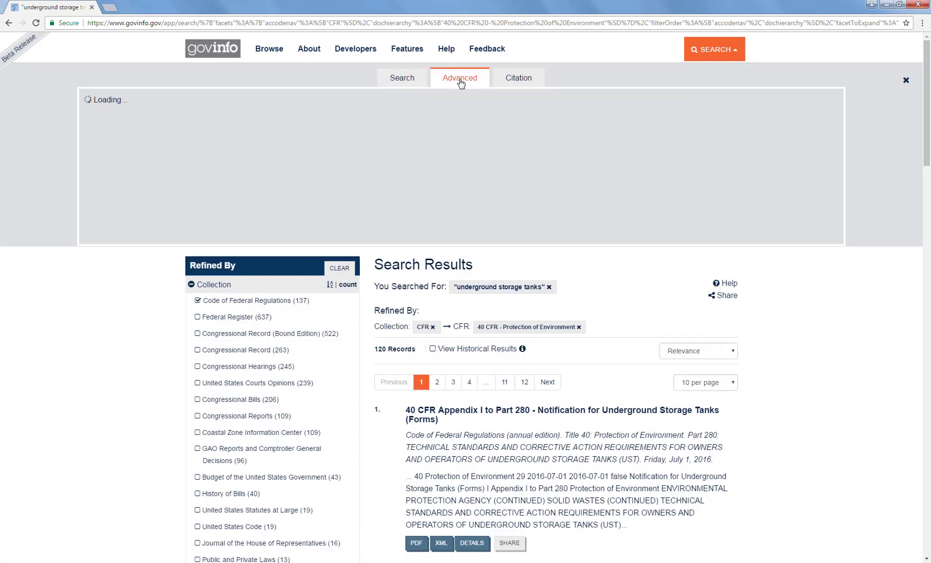
click(459, 77)
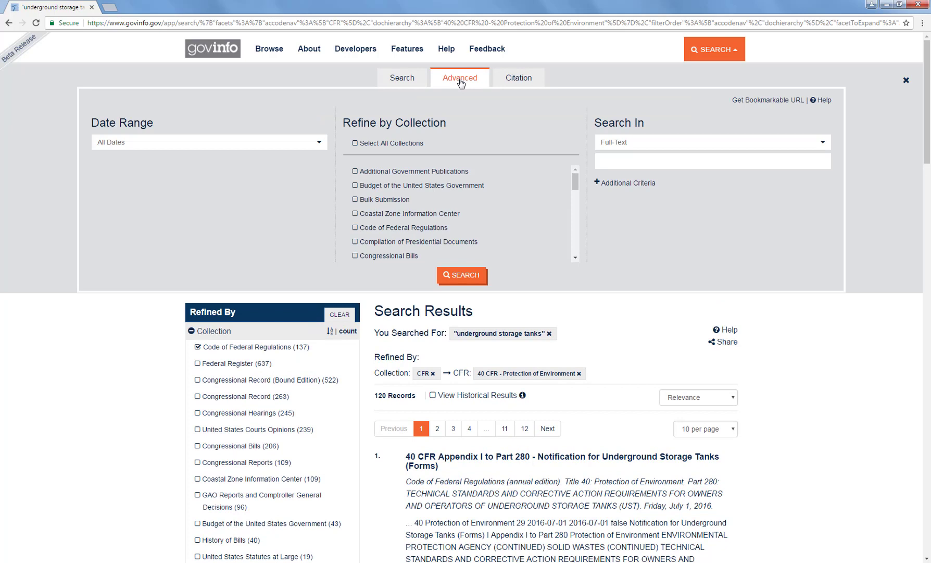
click(209, 141)
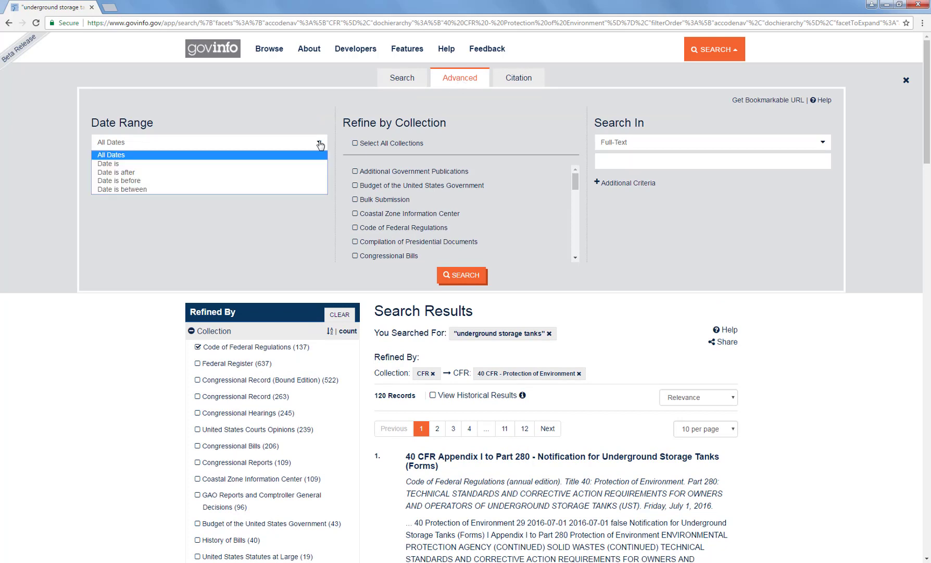
click(208, 141)
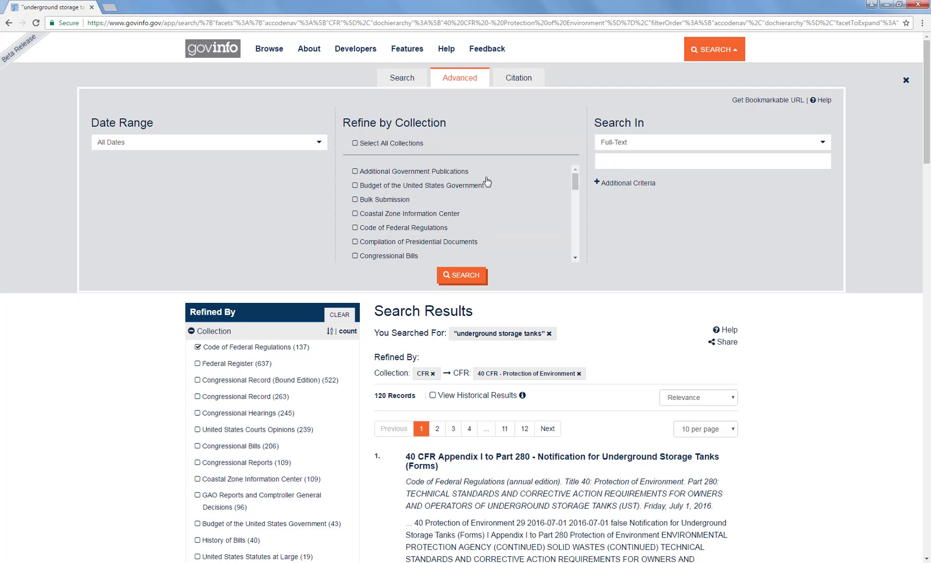
mouse_move(495, 200)
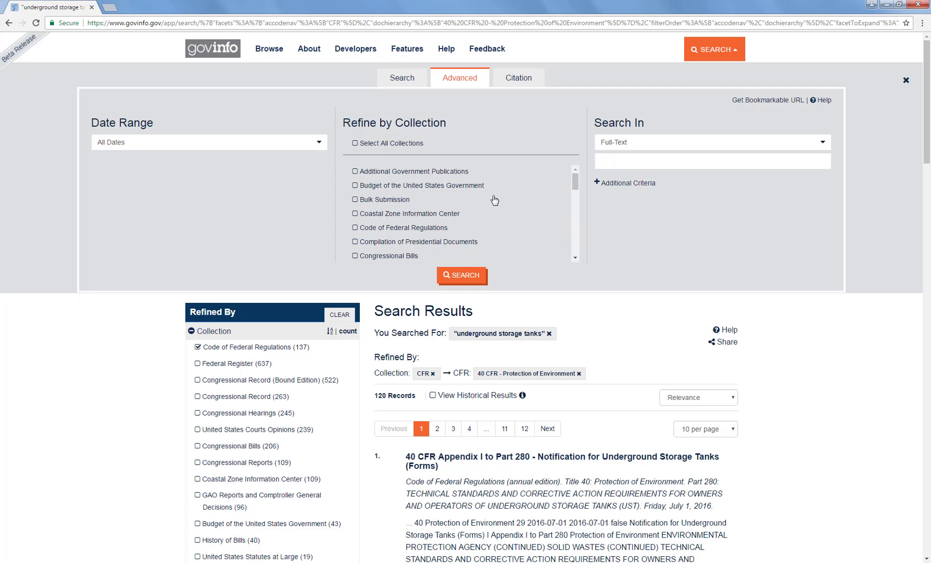
mouse_move(455, 250)
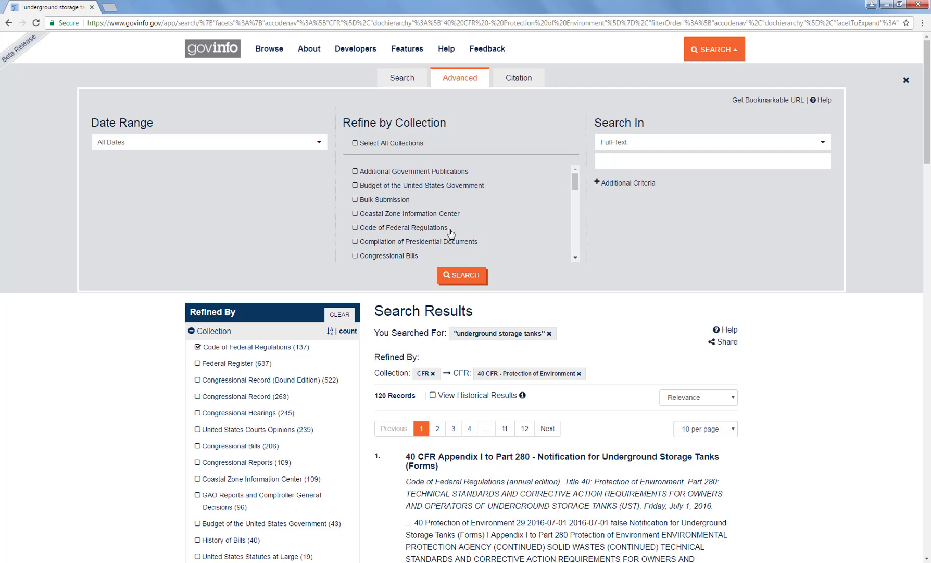
mouse_move(678, 237)
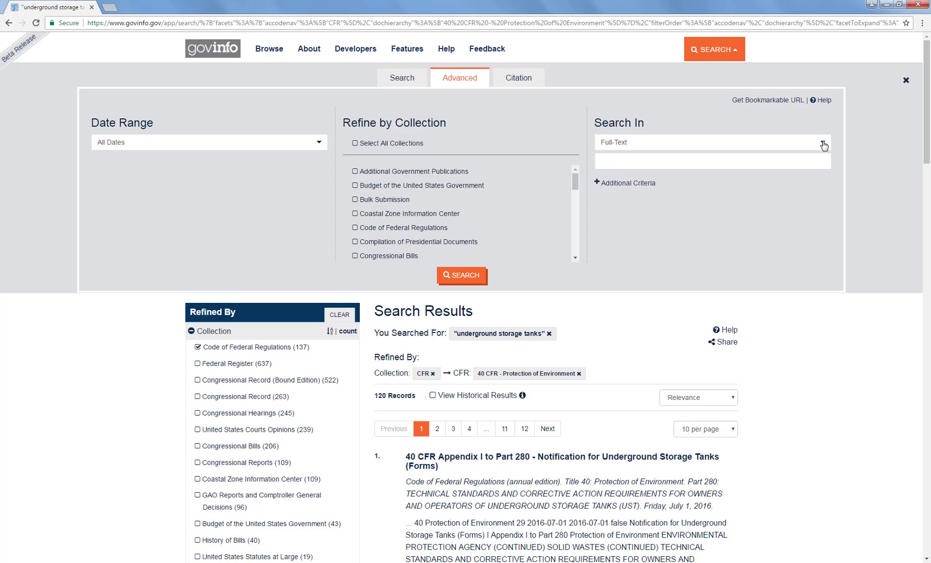
Restrict the advanced search to the Code of Federal Regulations collection
click(710, 141)
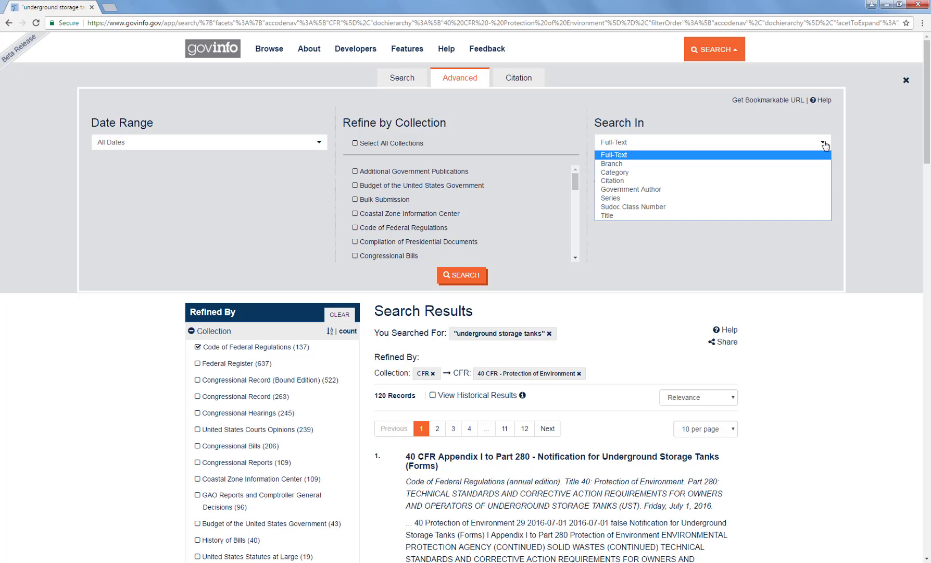
mouse_move(827, 146)
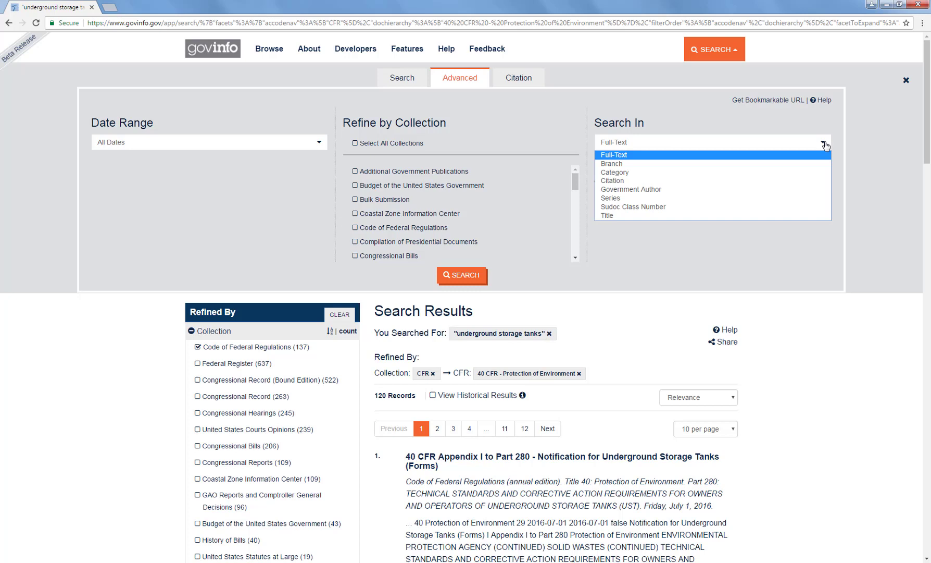
mouse_move(654, 160)
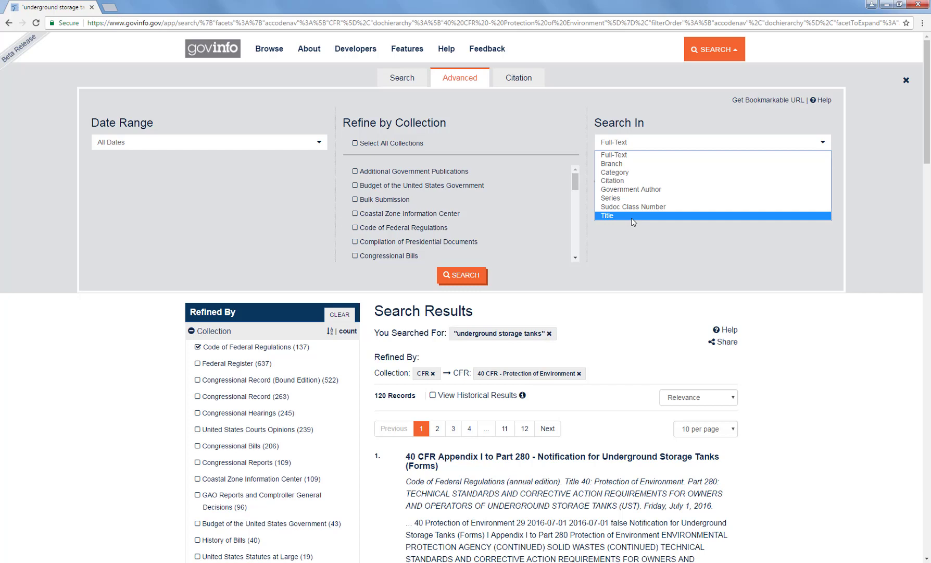
mouse_move(649, 259)
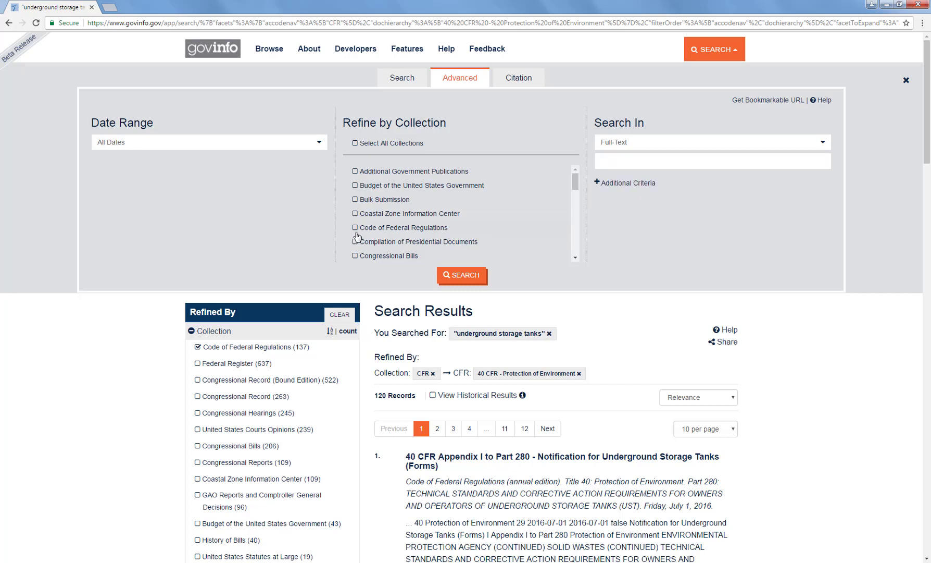
click(355, 227)
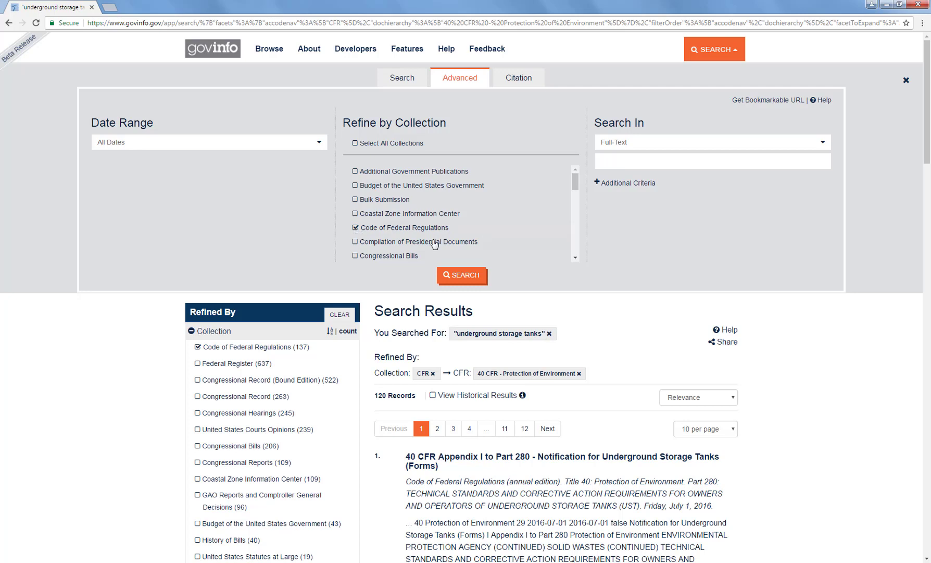
mouse_move(615, 253)
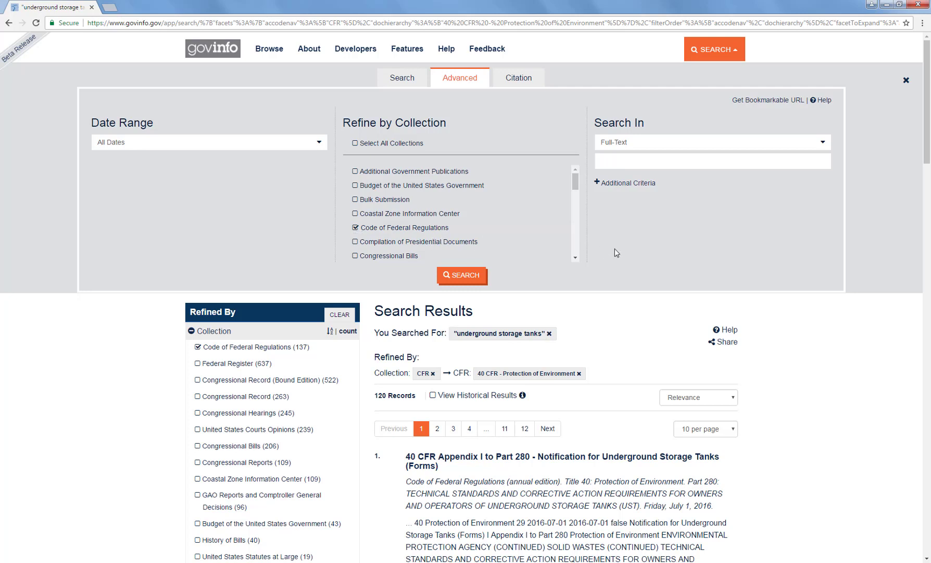
mouse_move(823, 147)
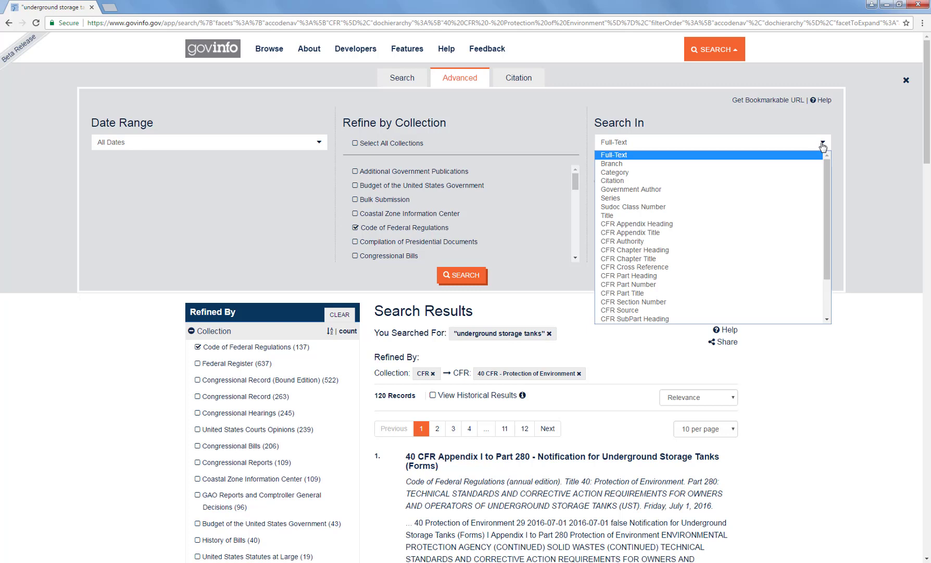
mouse_move(606, 215)
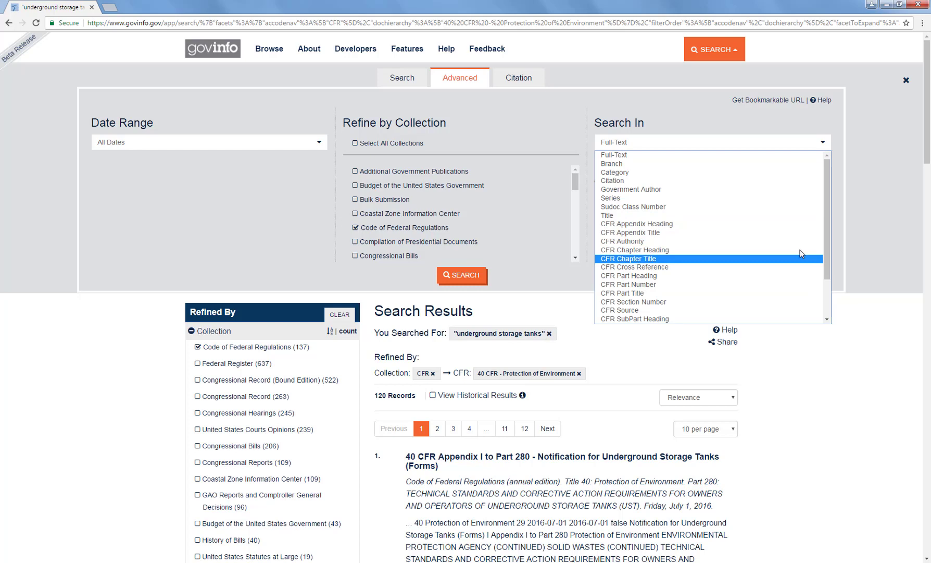
scroll(down, 3)
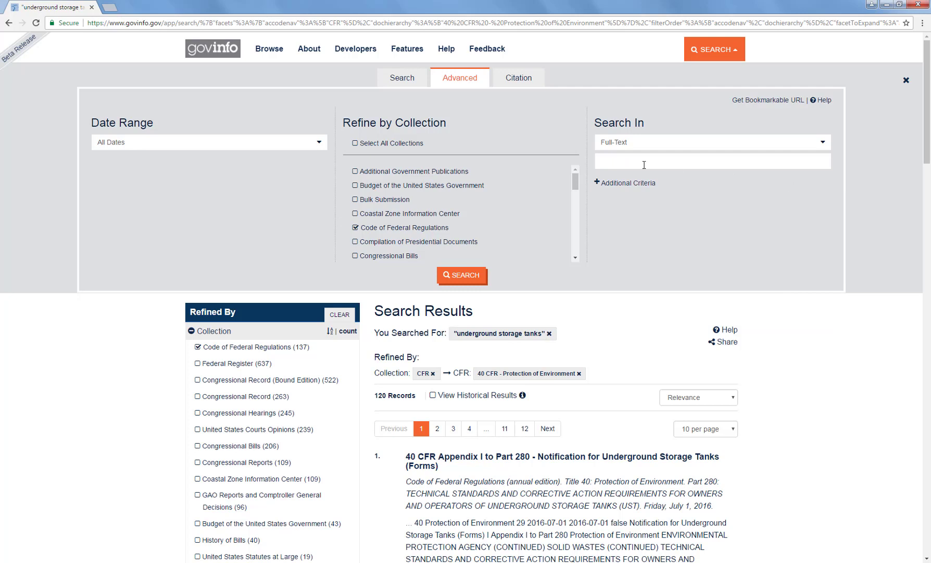
Search full text for "underground storage tanks" with CFR Title Number 40, and run it
click(712, 161)
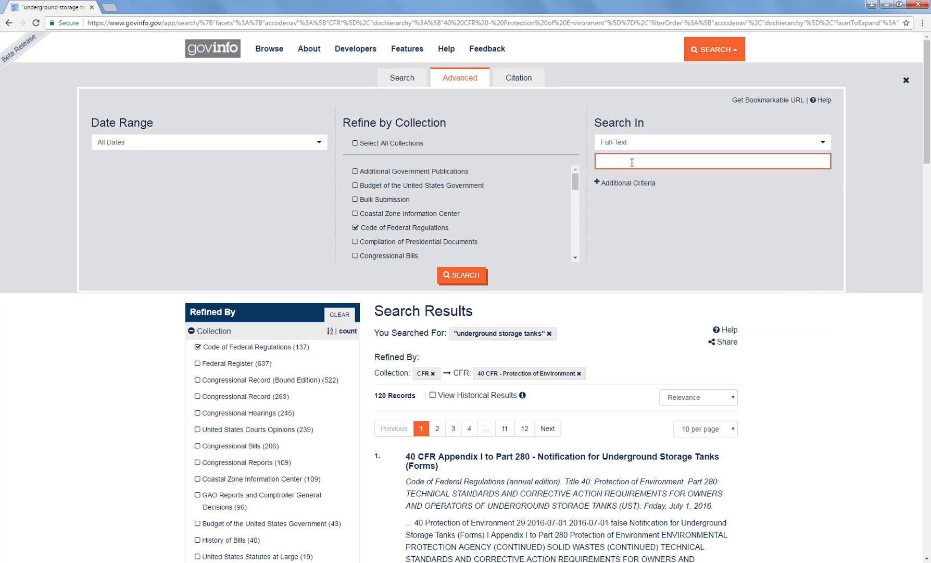
text("underground storage tanks")
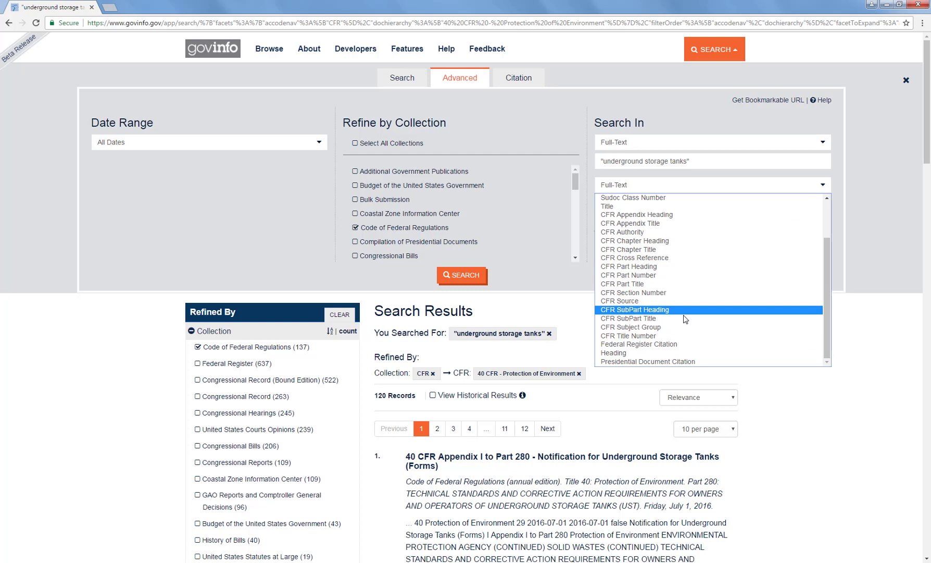
click(630, 335)
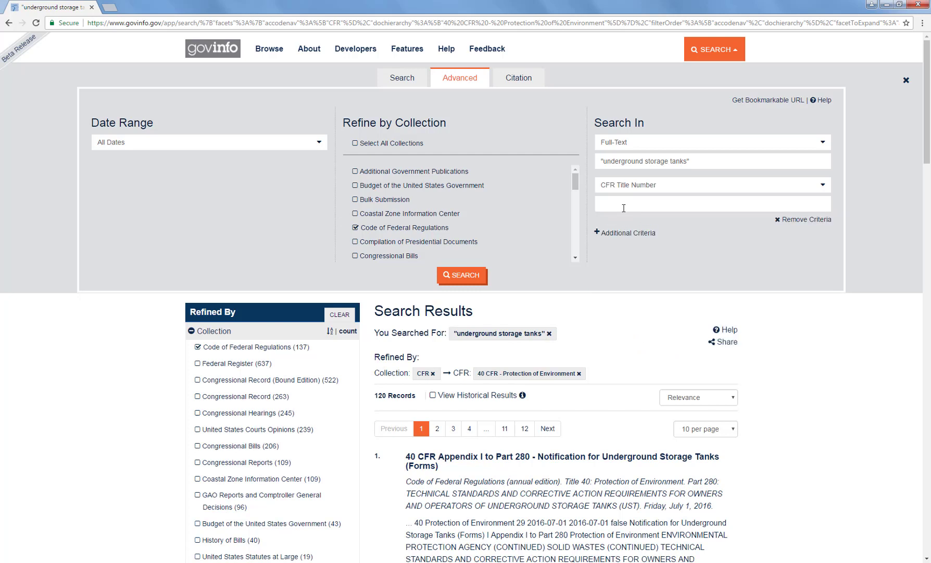
text(40)
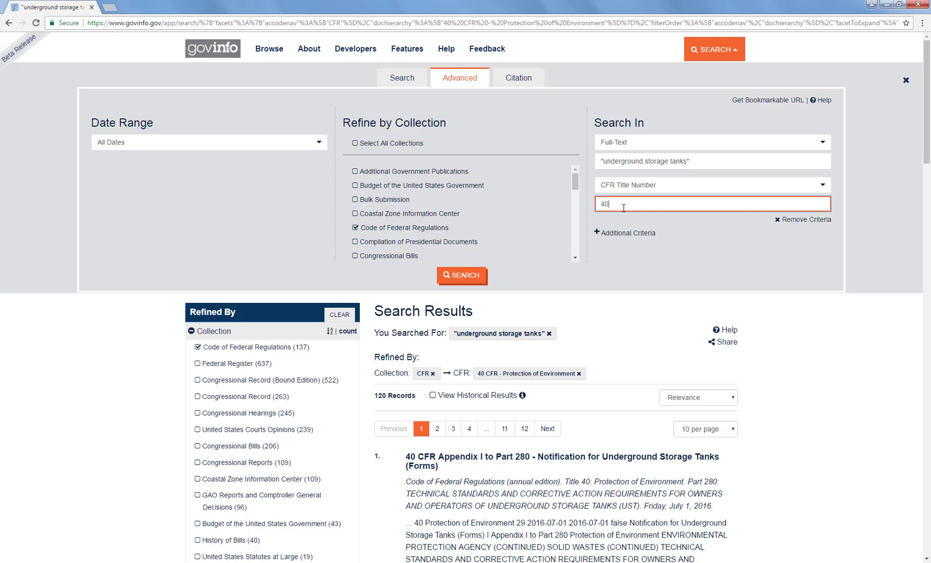
click(462, 275)
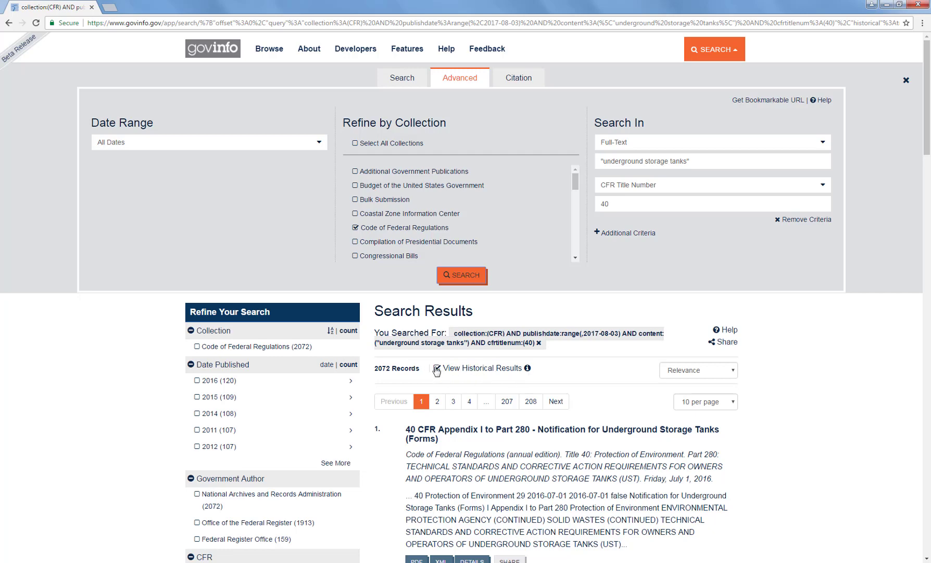
Uncheck View Historical Results, narrowing to 120 Title 40 records
click(434, 368)
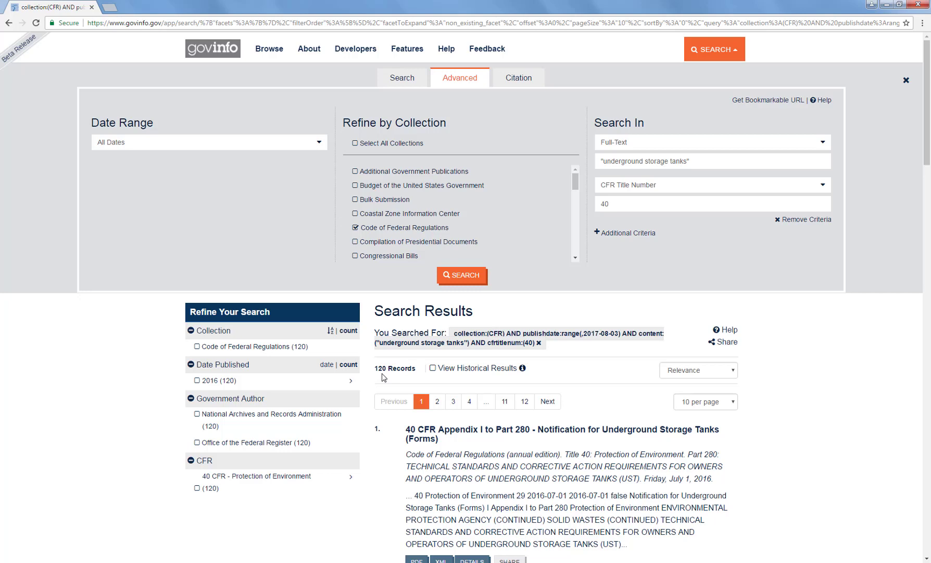
mouse_move(757, 356)
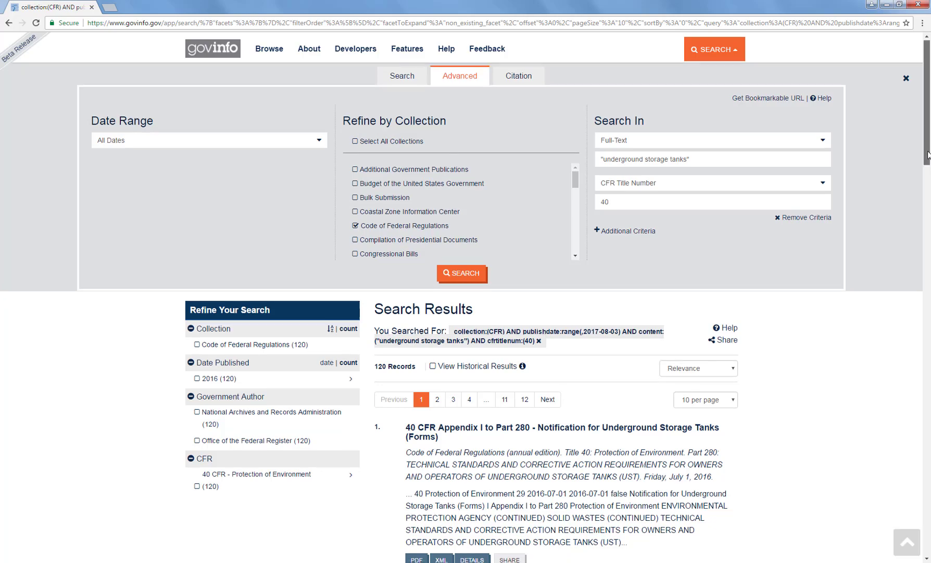
Scroll the results down to the 40 CFR § 280.12 - Definitions entry
scroll(down, 3)
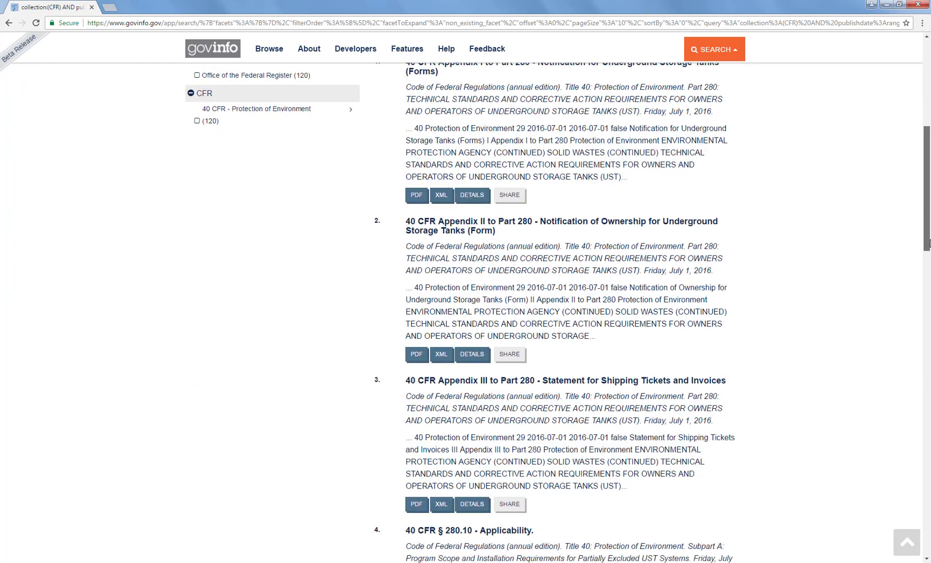
scroll(down, 3)
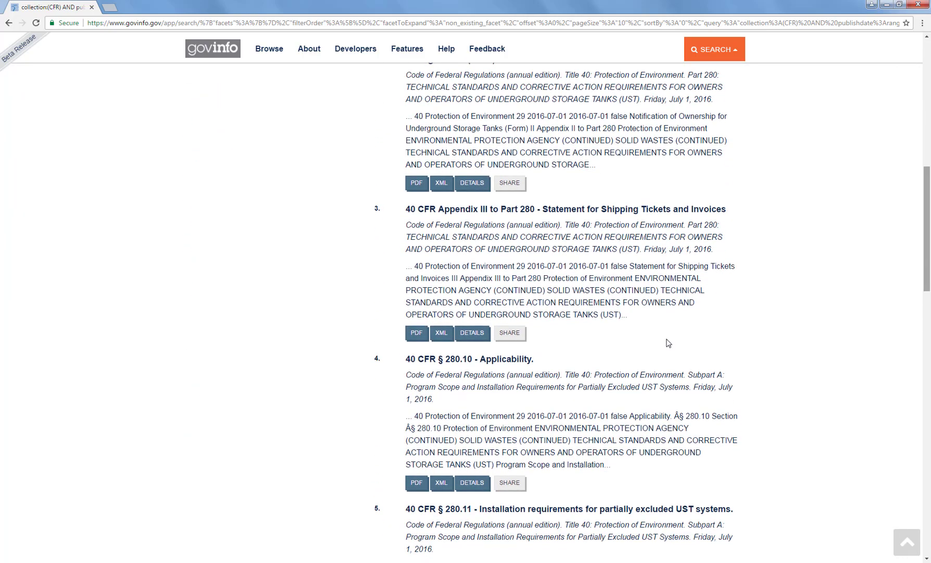
mouse_move(487, 213)
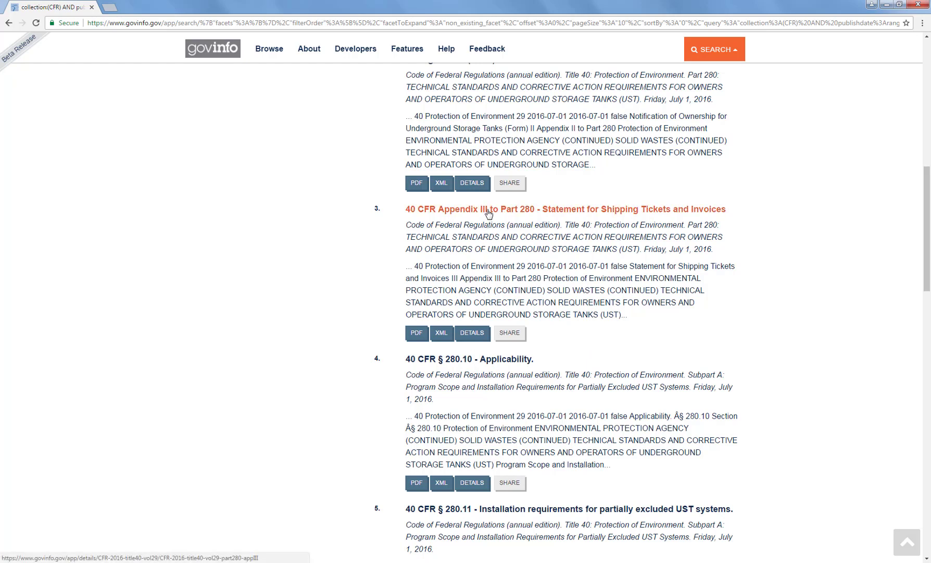
mouse_move(461, 363)
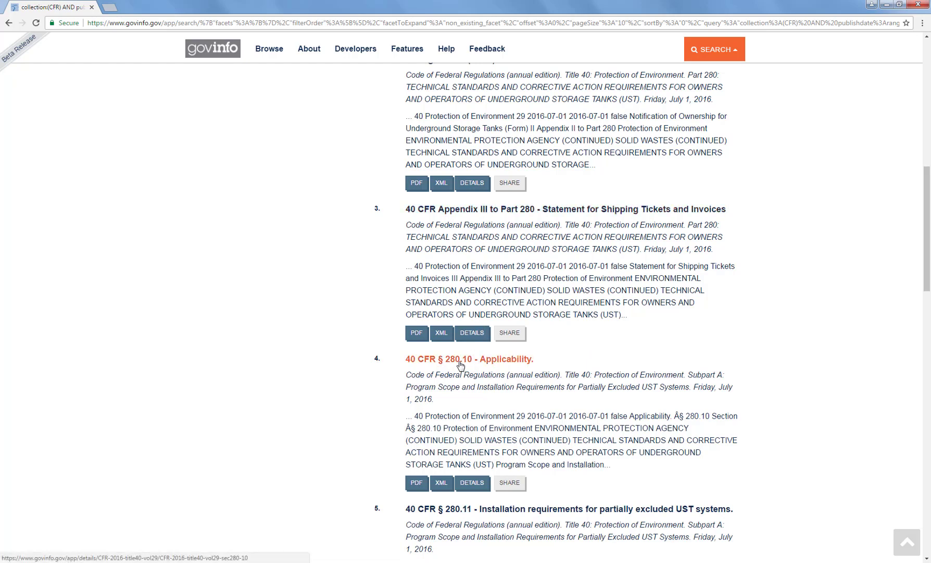
scroll(down, 3)
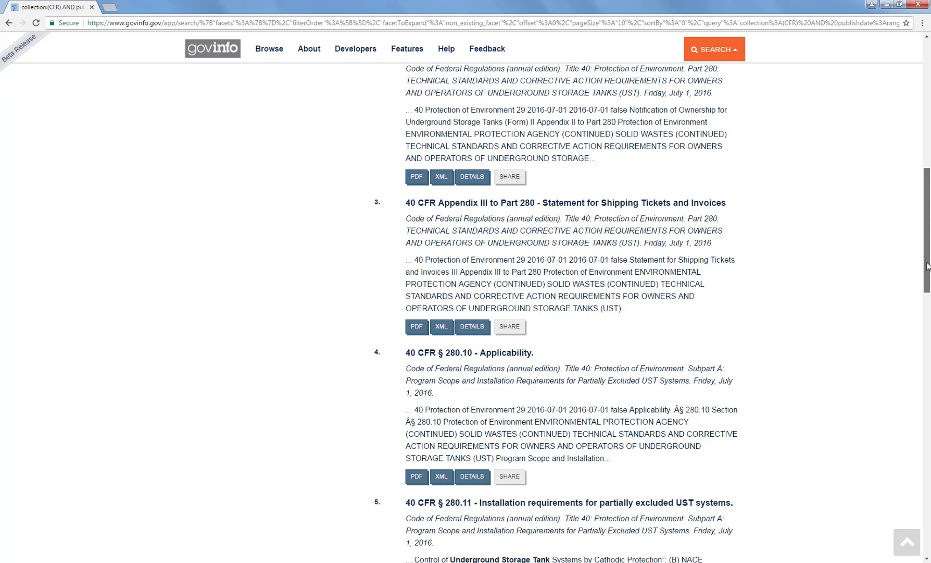
scroll(down, 3)
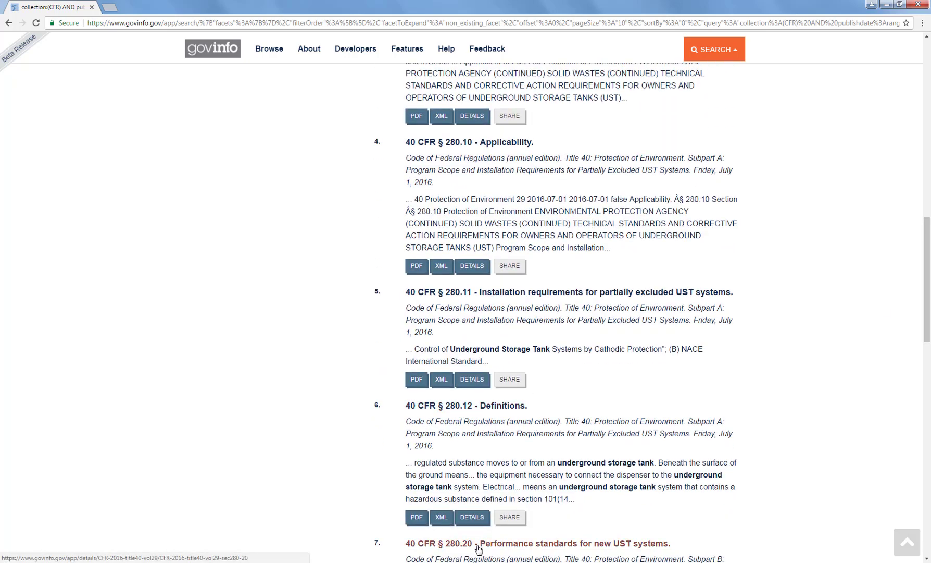
mouse_move(734, 355)
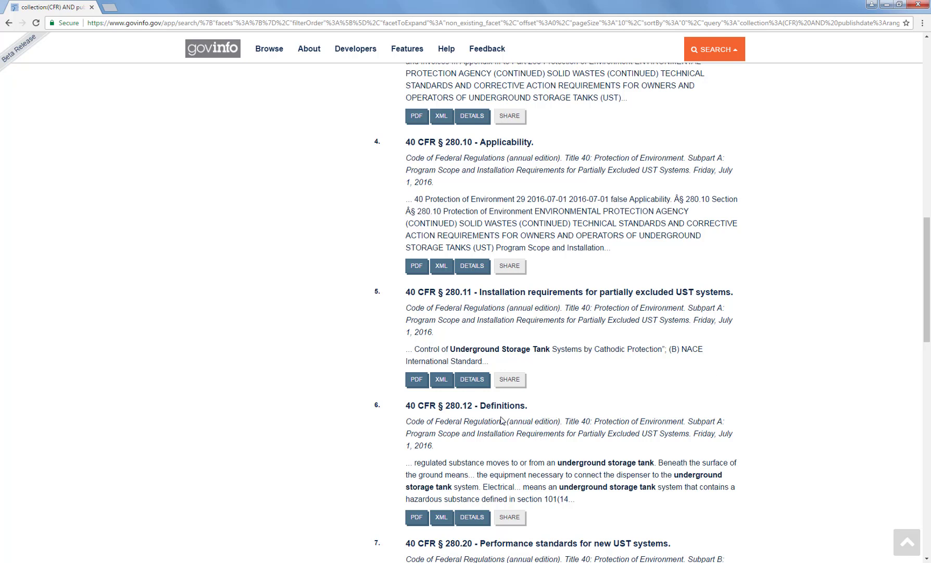
mouse_move(465, 406)
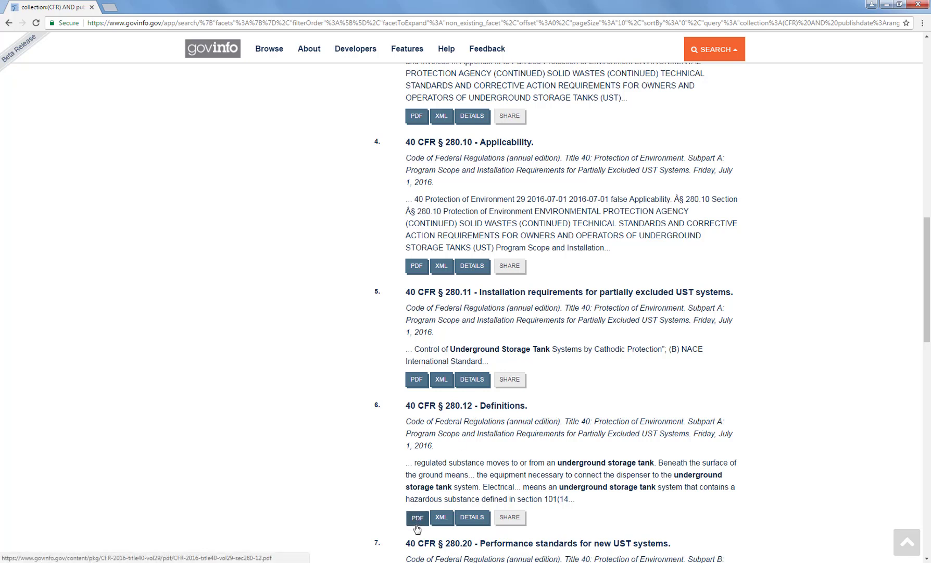
mouse_move(347, 519)
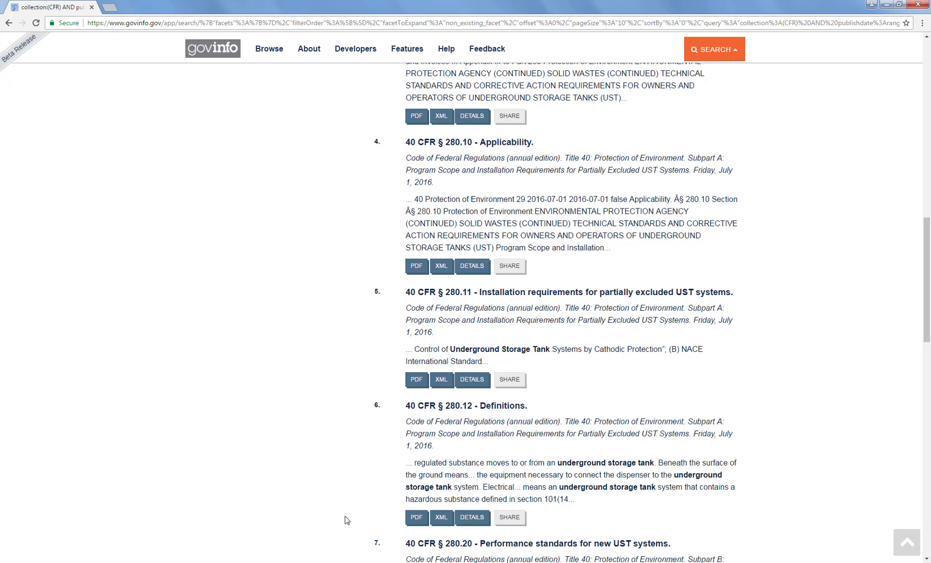
mouse_move(356, 516)
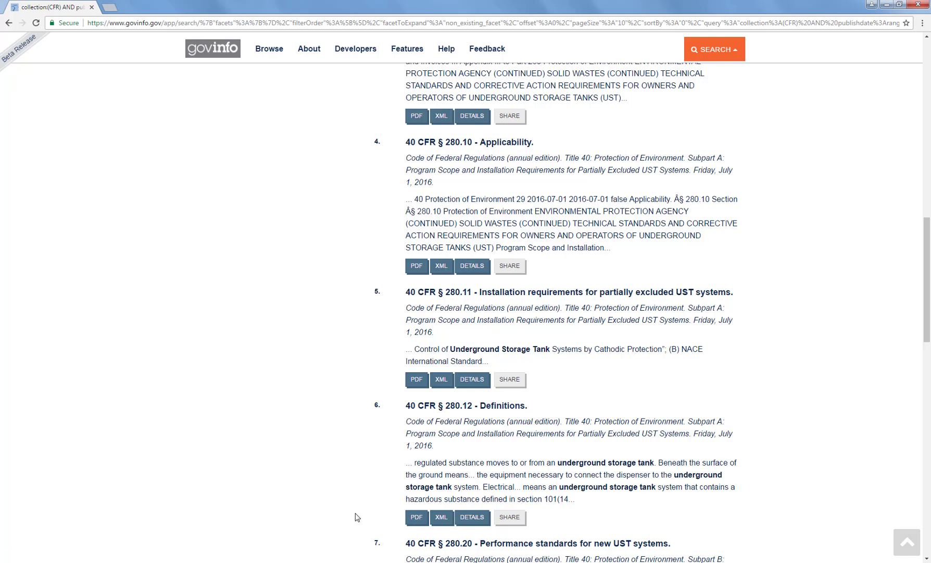
mouse_move(396, 483)
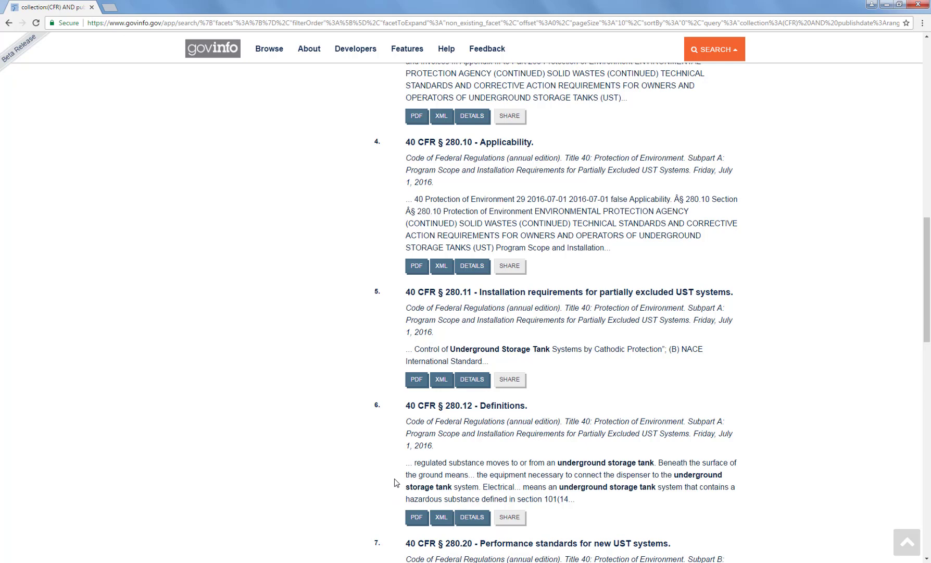
mouse_move(429, 413)
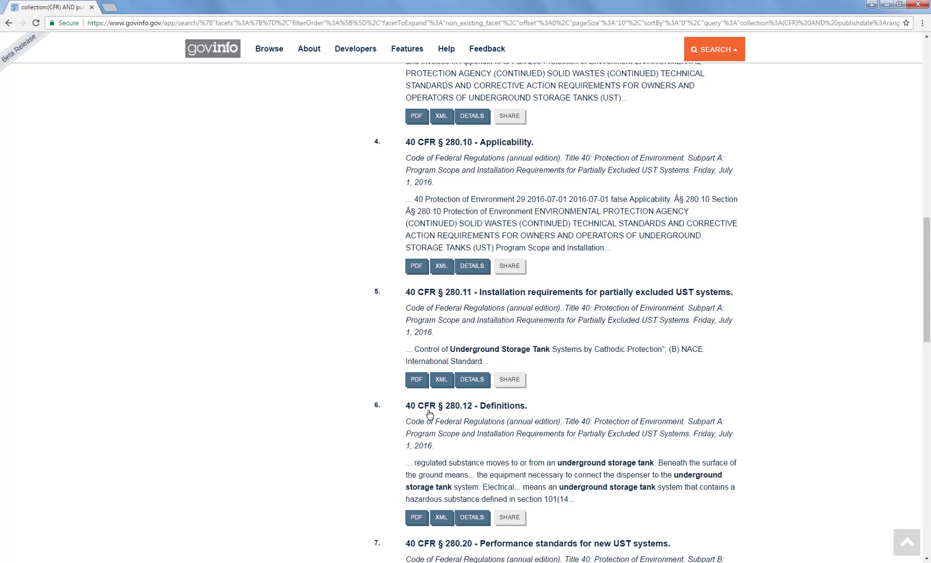
Open the § 280.12 Definitions Content Details page and scroll through it
click(465, 405)
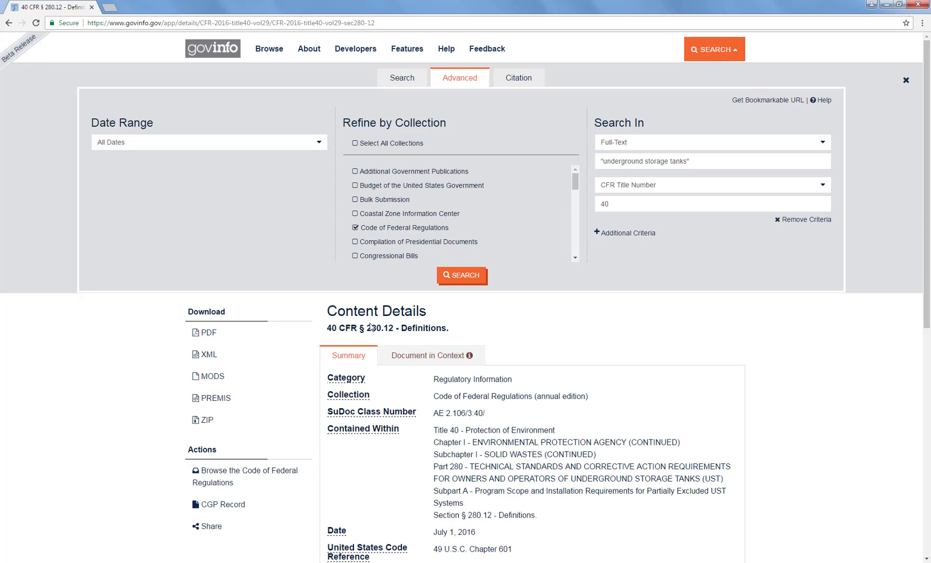
scroll(down, 3)
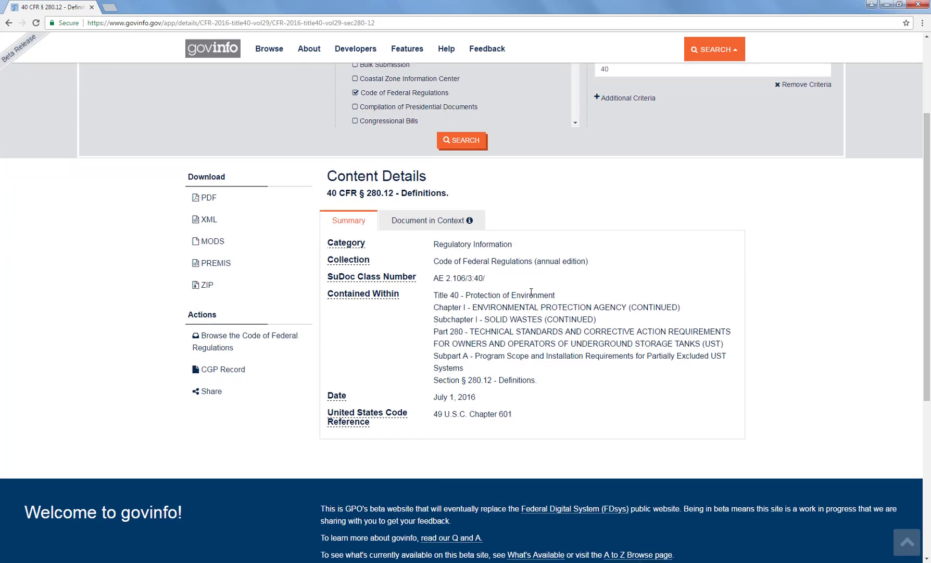
mouse_move(533, 392)
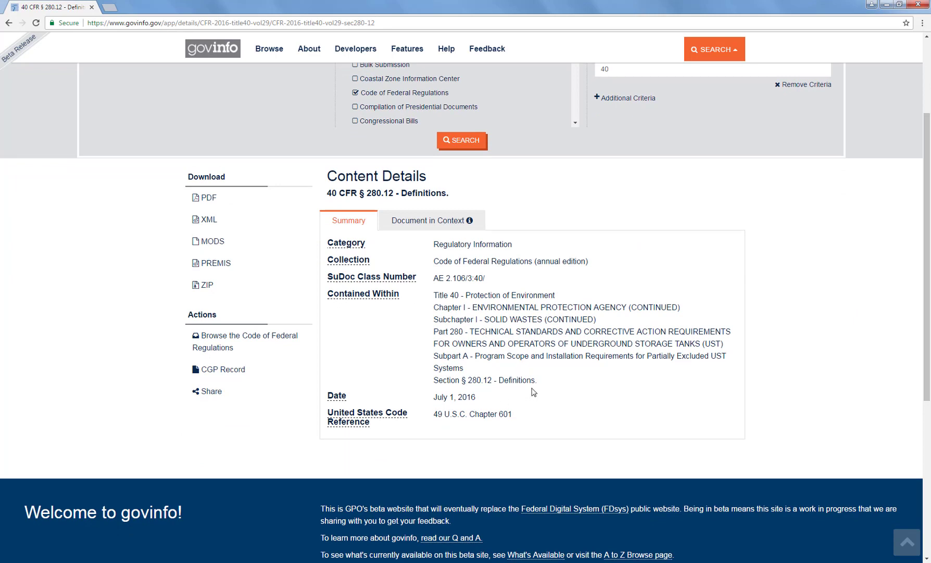
mouse_move(566, 301)
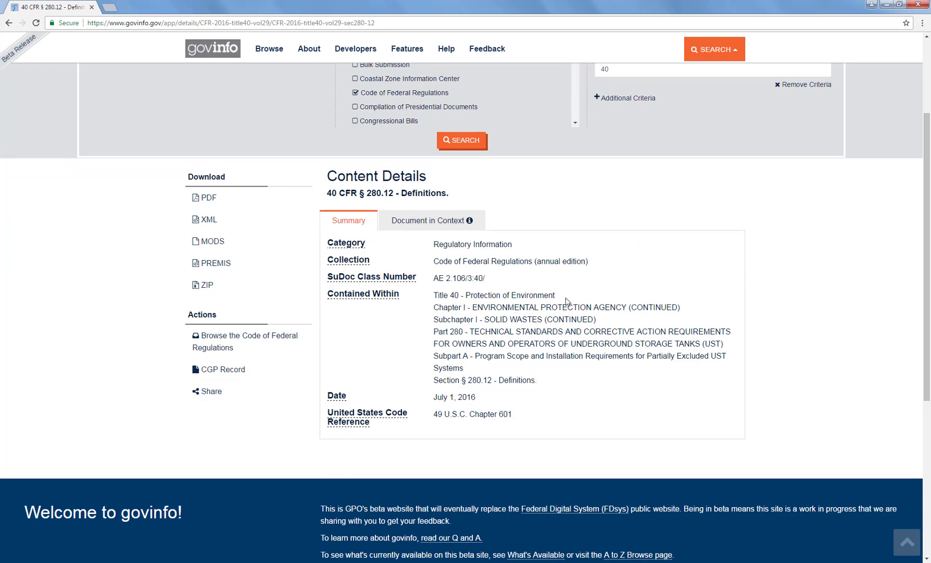
mouse_move(391, 284)
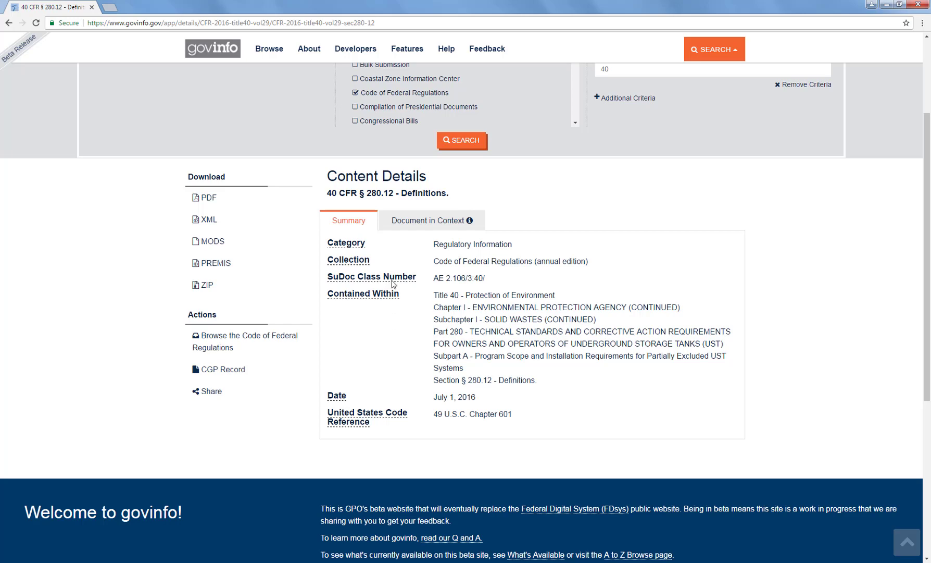
mouse_move(430, 221)
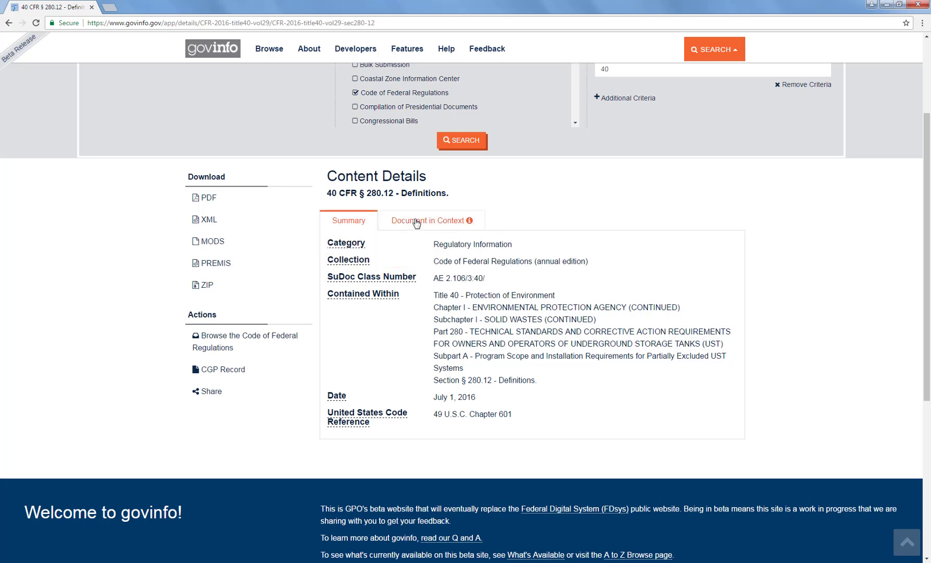
Open Document in Context and scroll through Title 40 down to Part 280
click(427, 221)
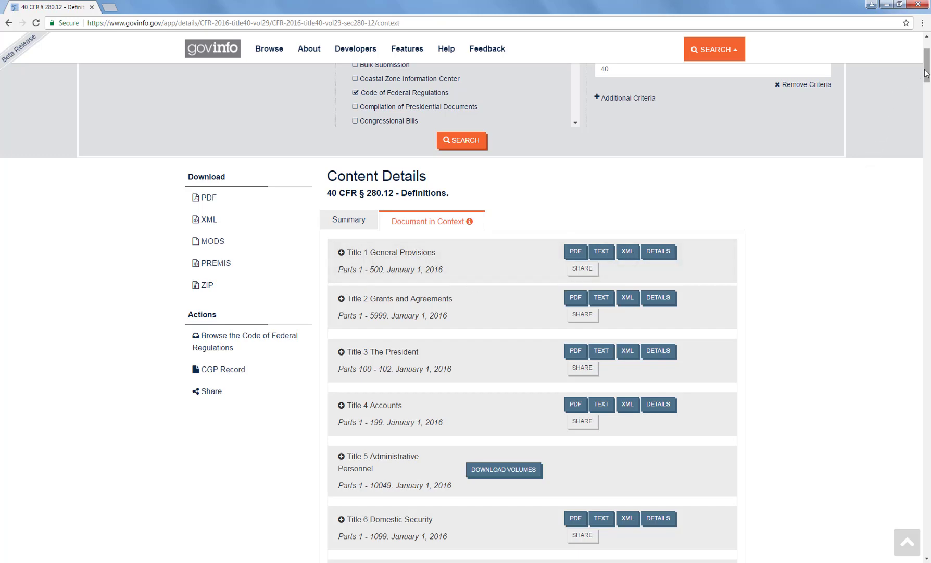
scroll(down, 3)
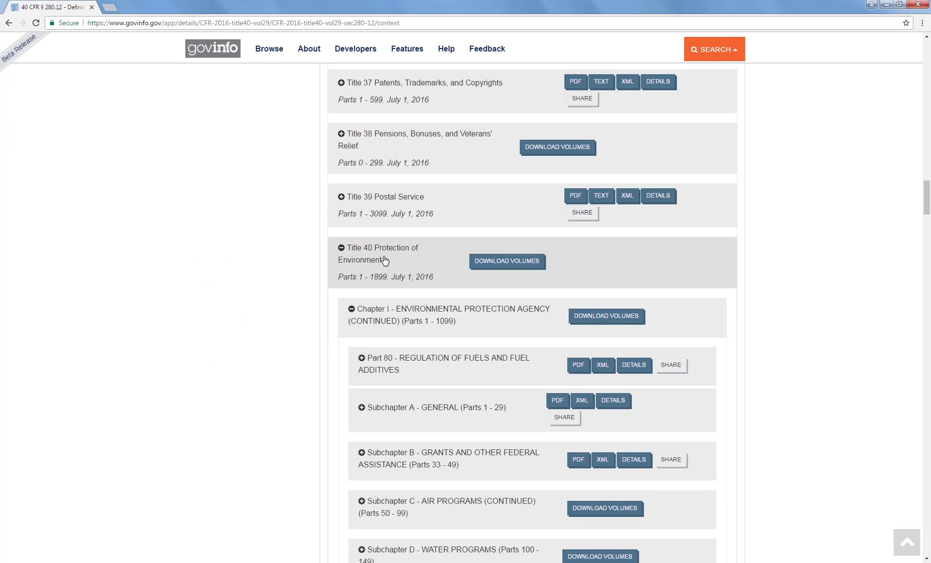
mouse_move(364, 291)
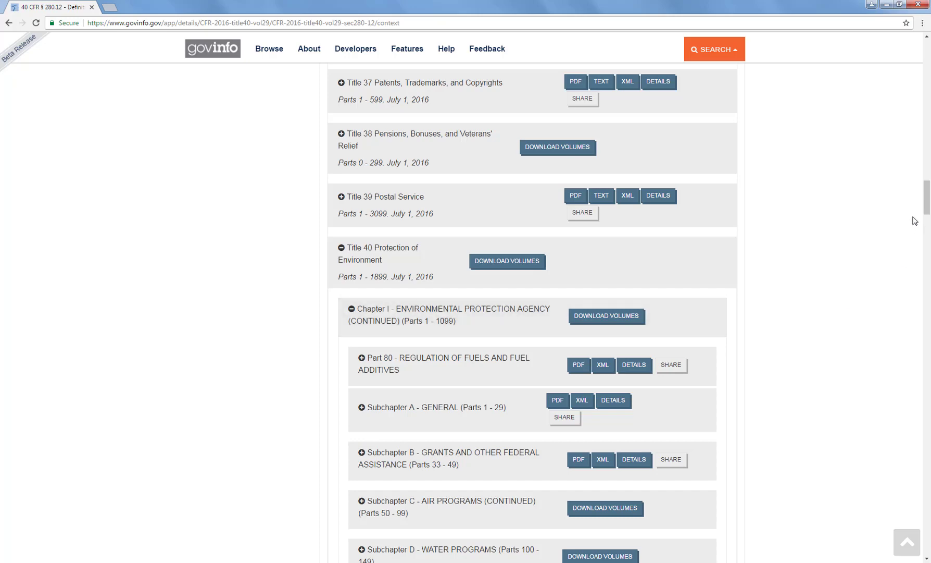
scroll(down, 3)
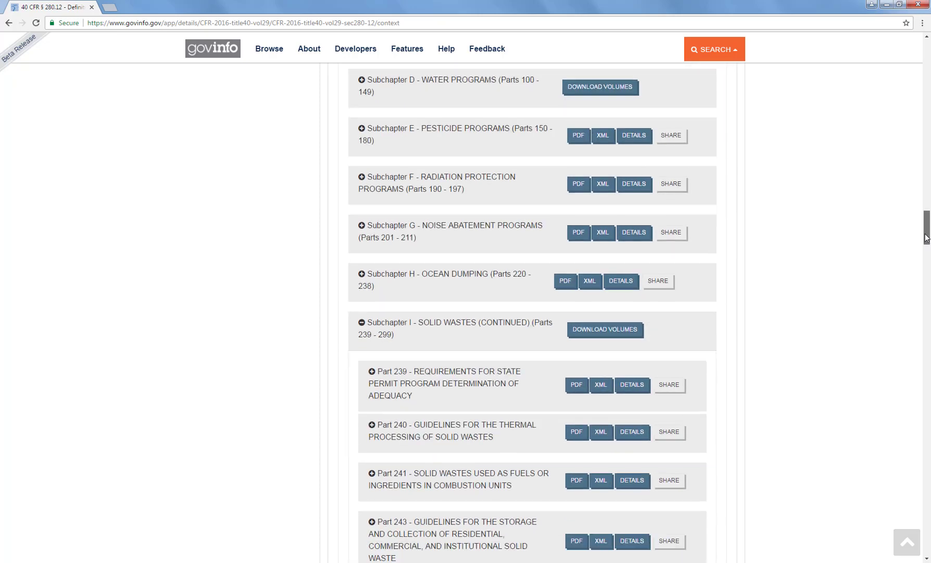
scroll(down, 3)
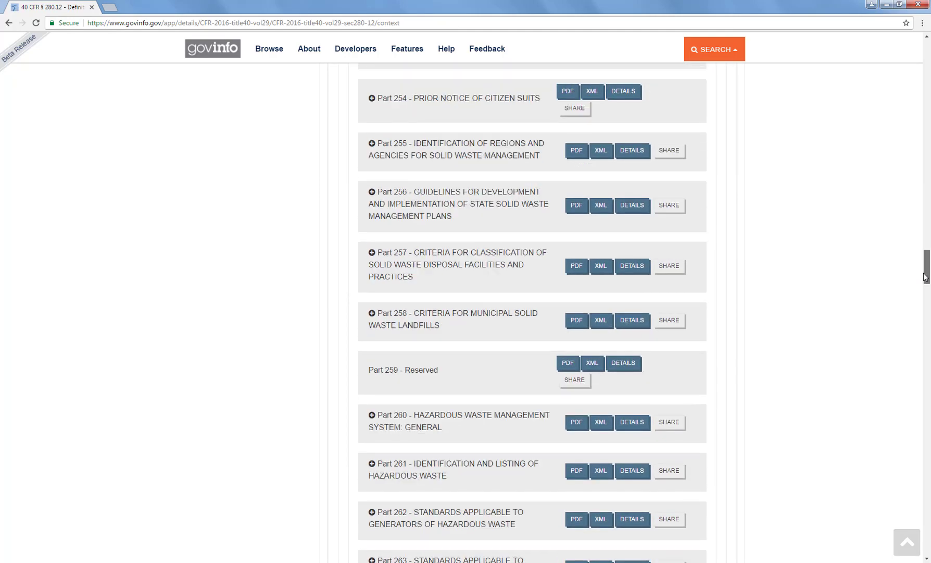
scroll(down, 3)
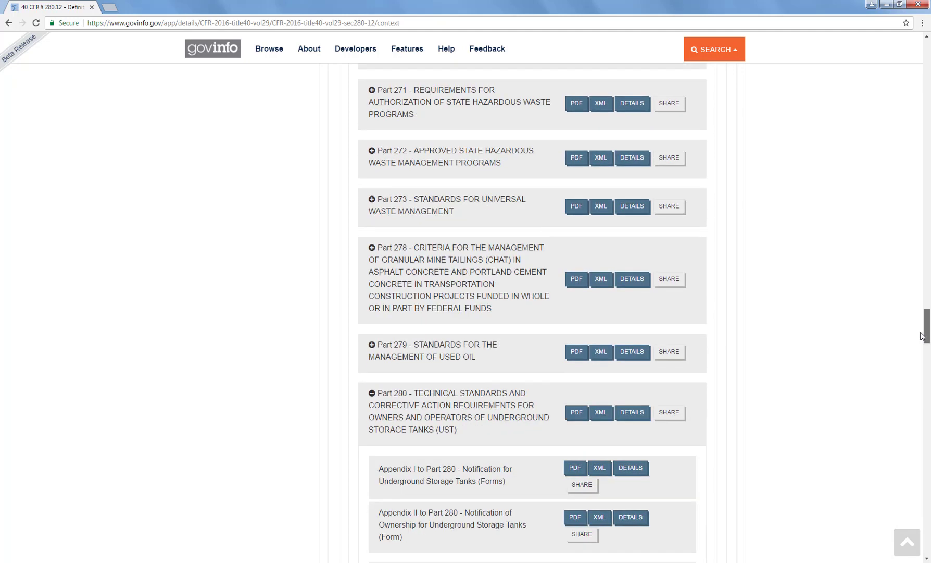
scroll(down, 3)
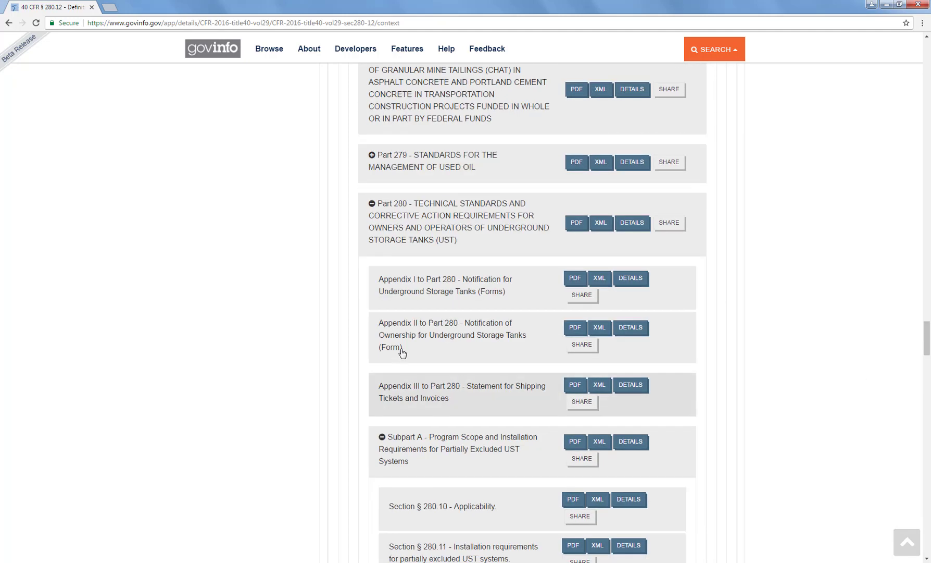
mouse_move(401, 236)
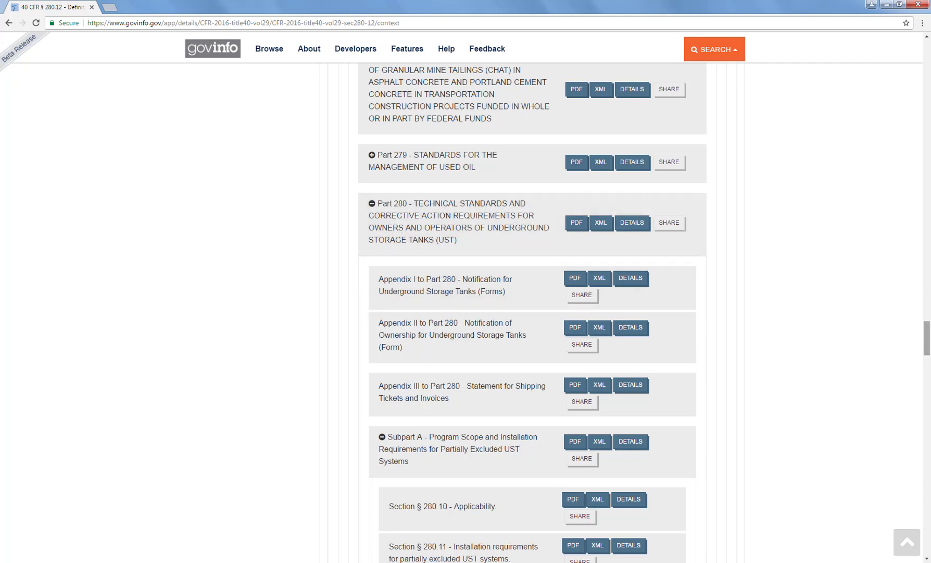
scroll(down, 3)
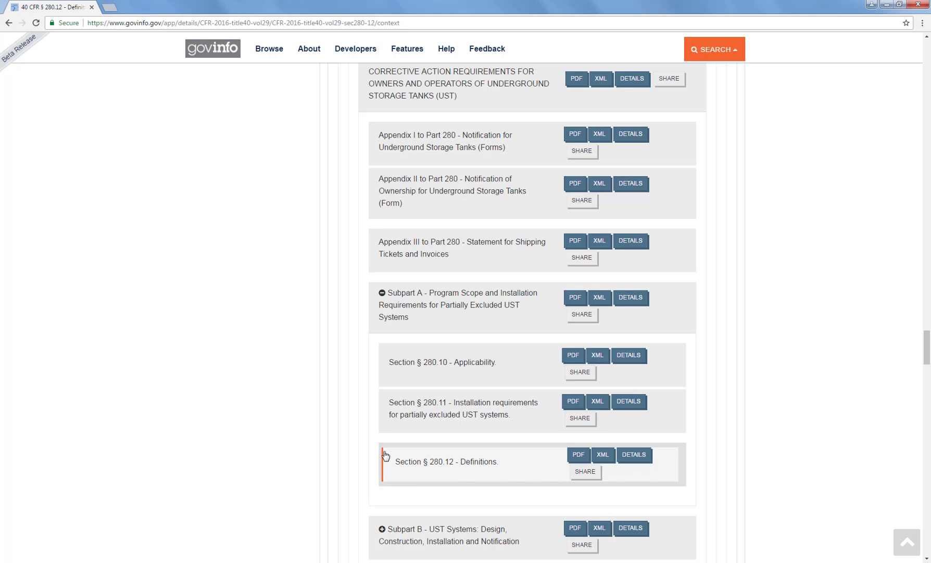
mouse_move(474, 478)
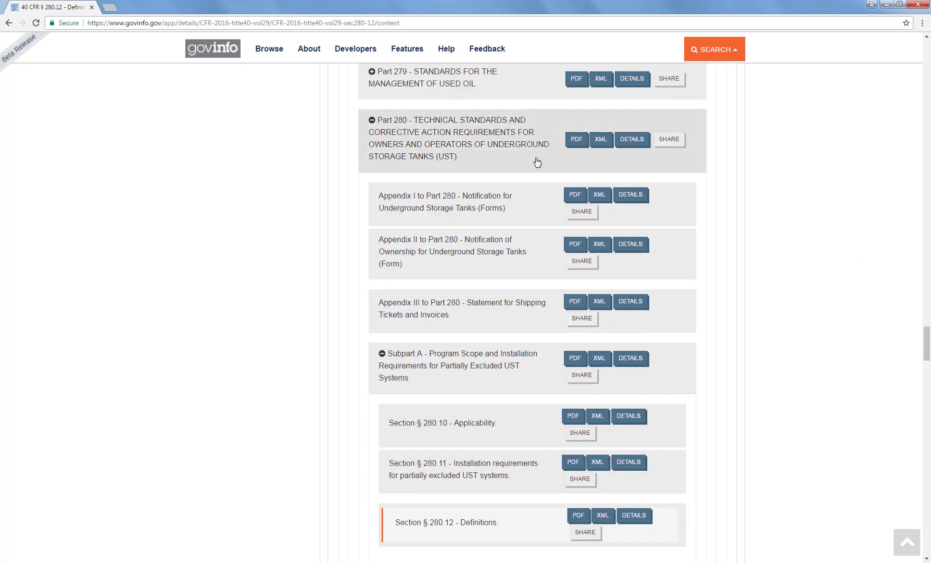
click(575, 139)
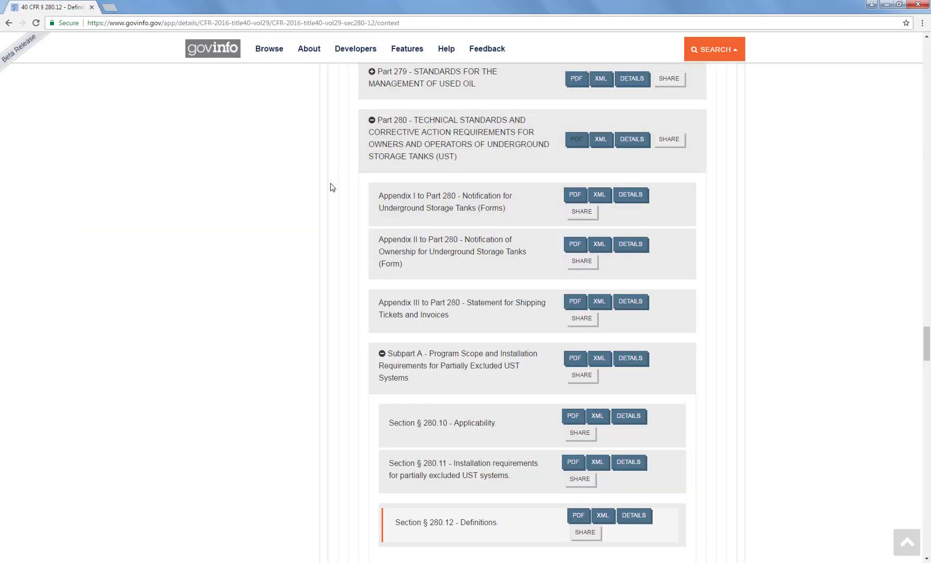
mouse_move(338, 223)
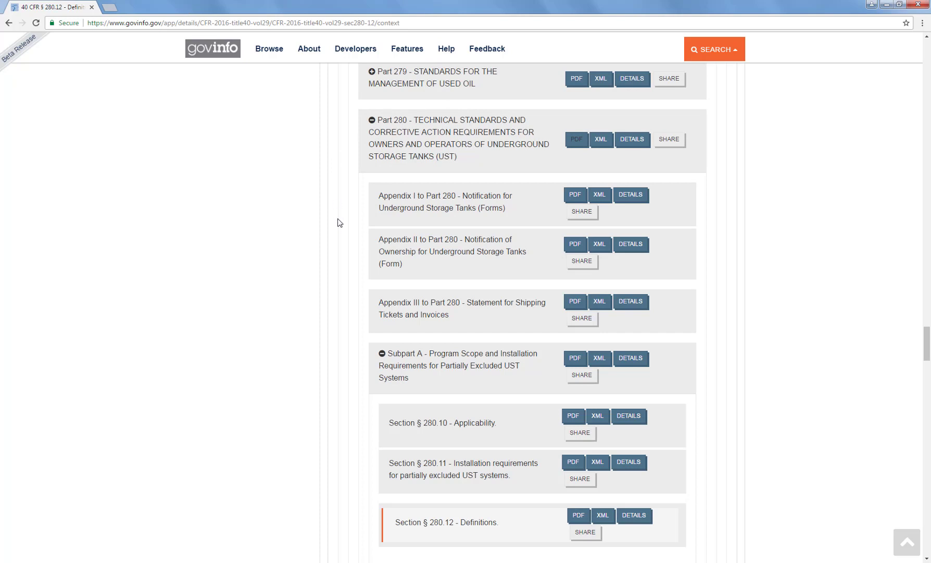